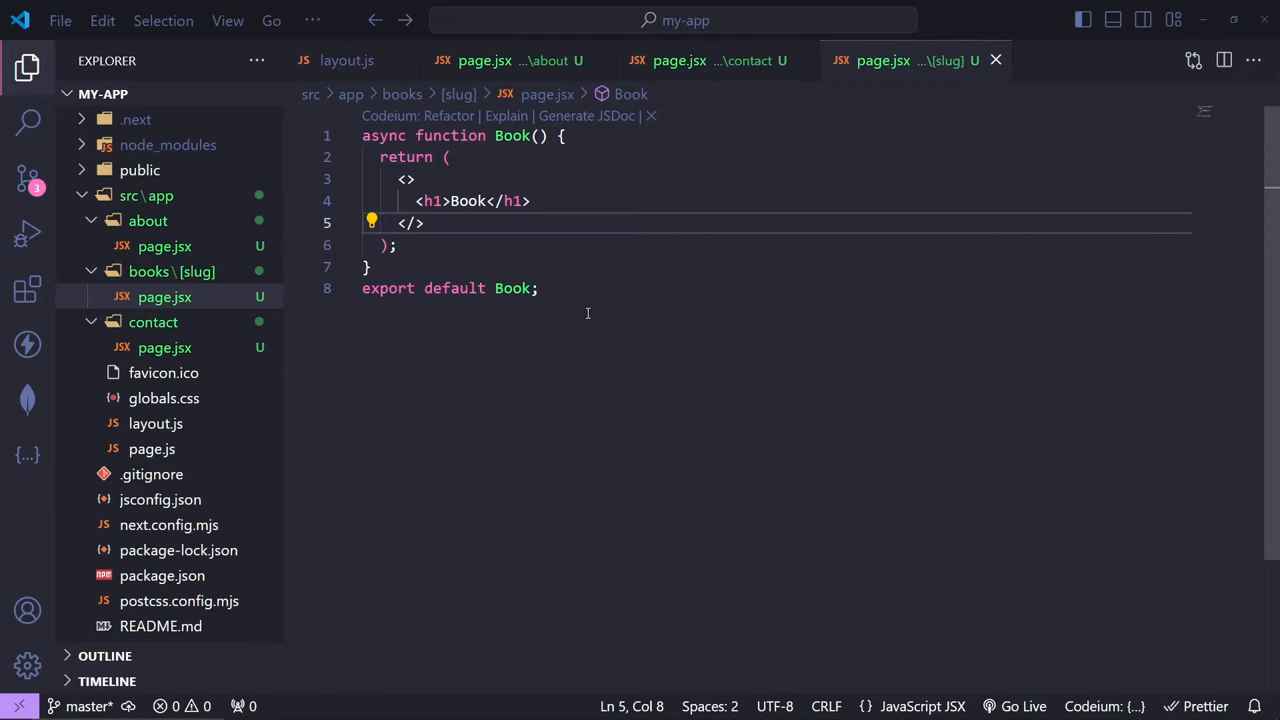
mouse_move(714, 390)
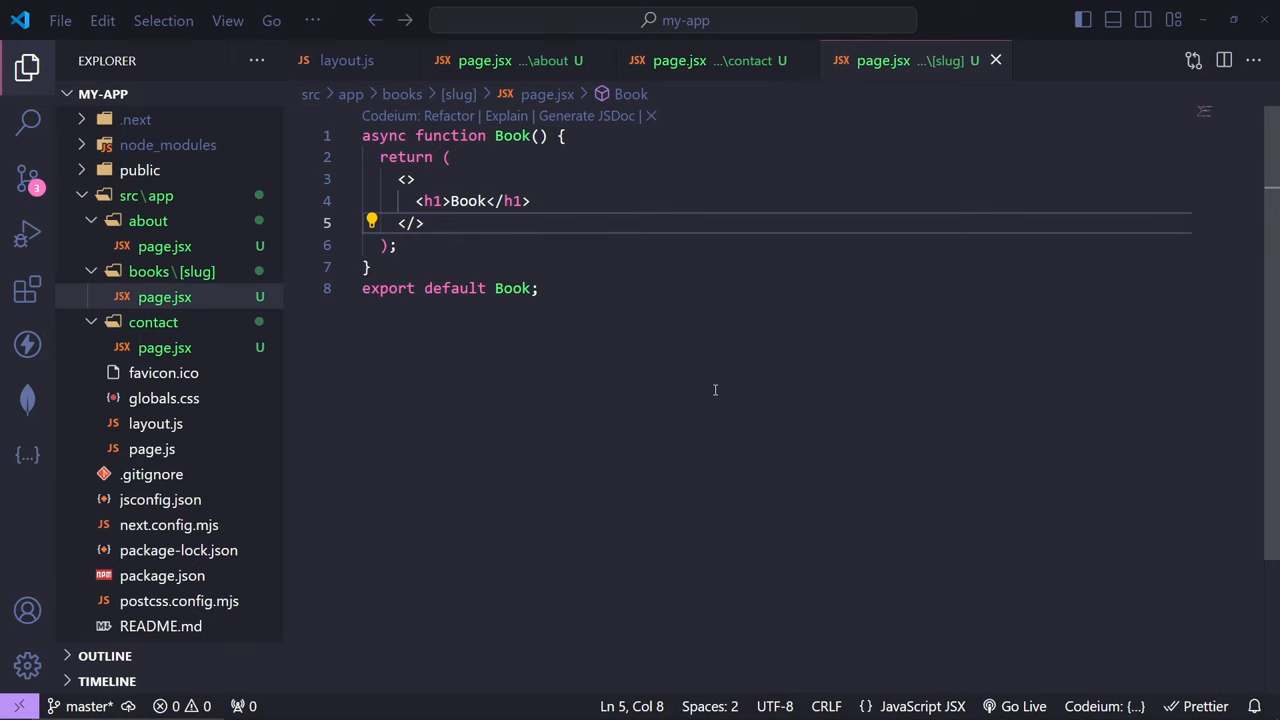
mouse_move(164, 246)
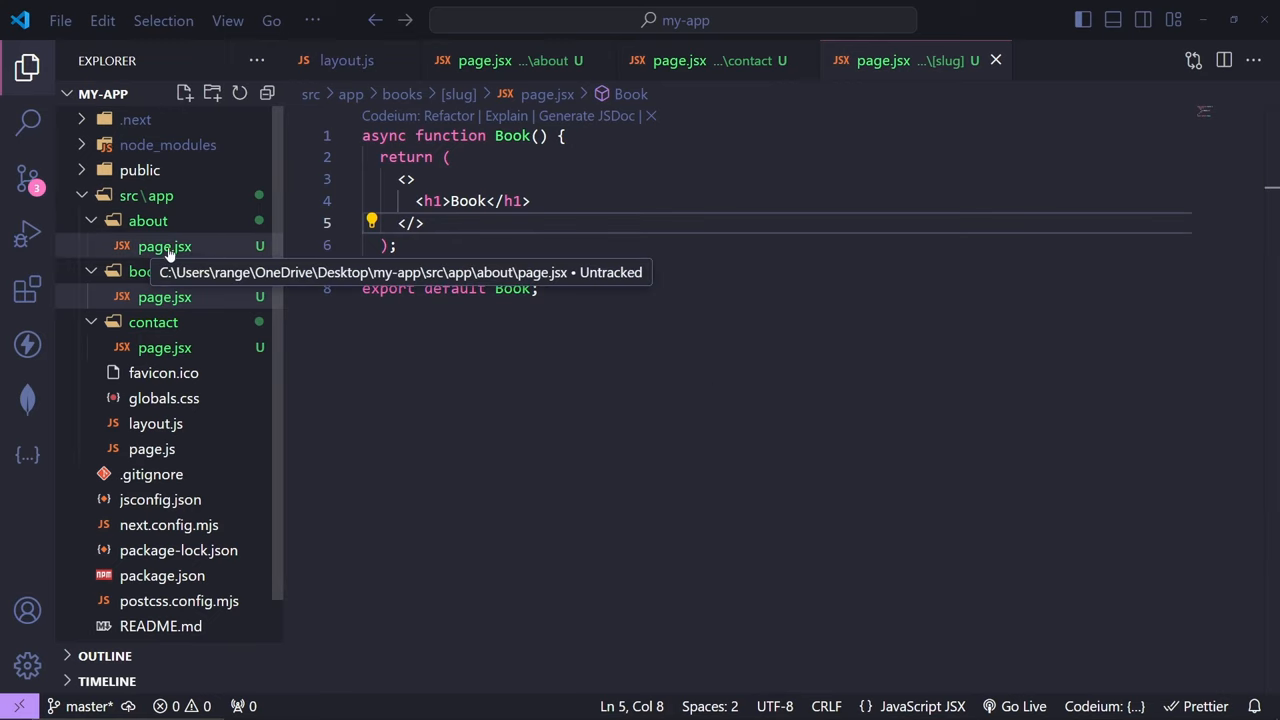
mouse_move(210, 264)
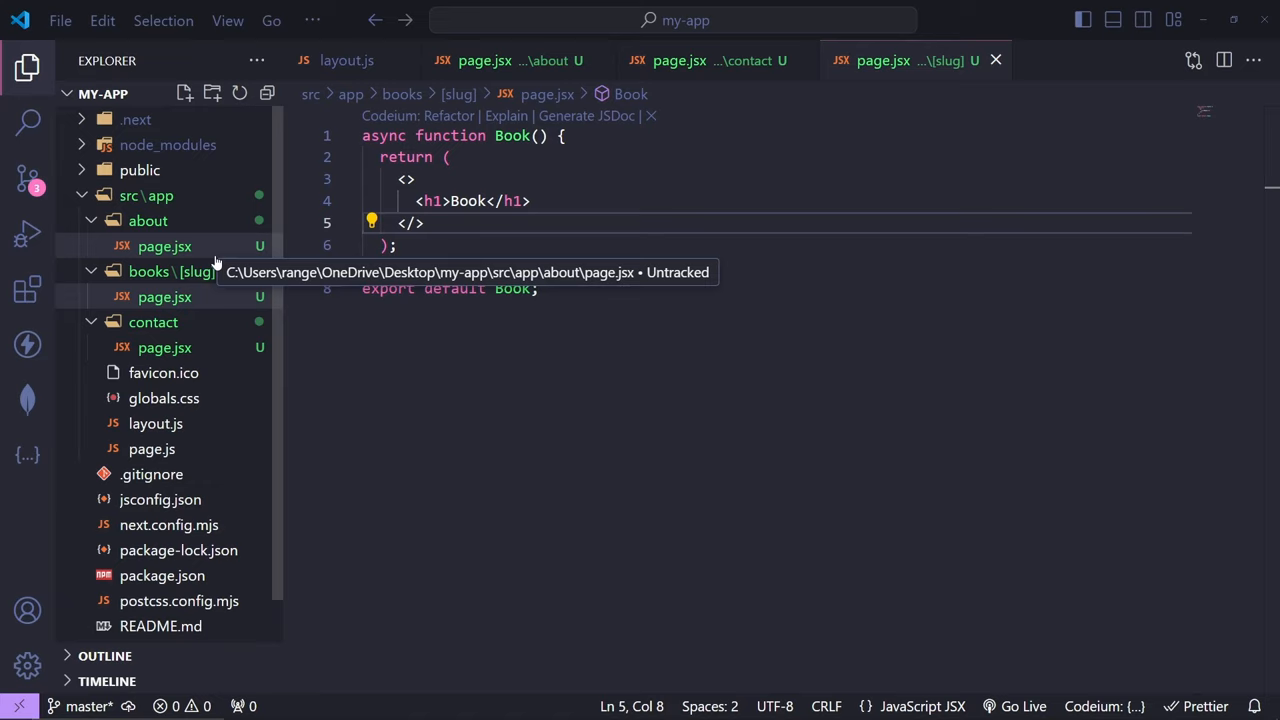
mouse_move(900, 60)
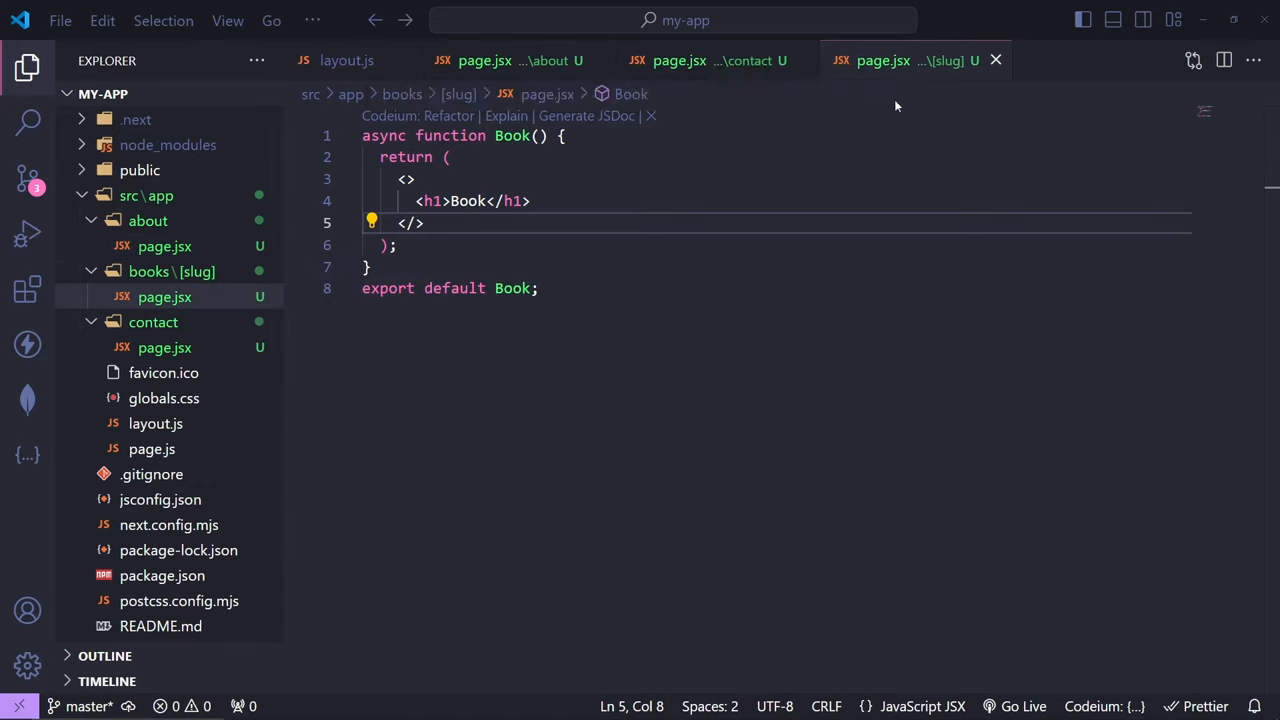
mouse_move(676, 140)
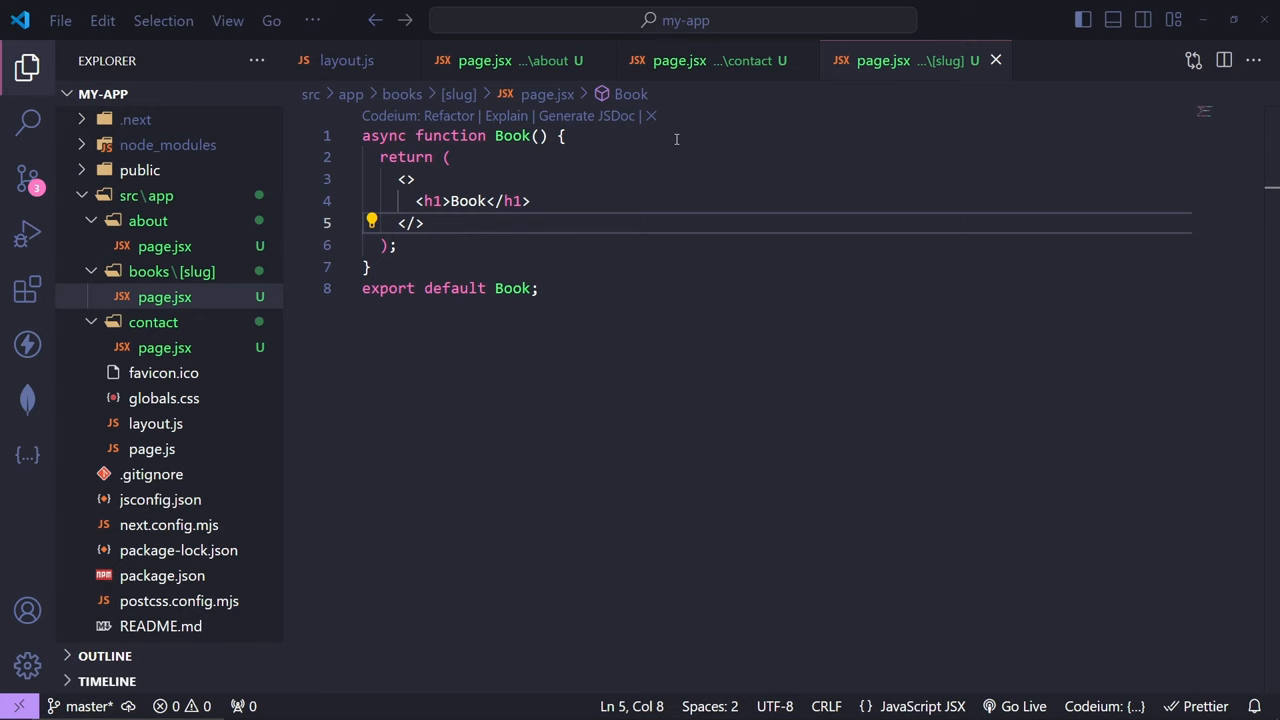
mouse_move(26, 68)
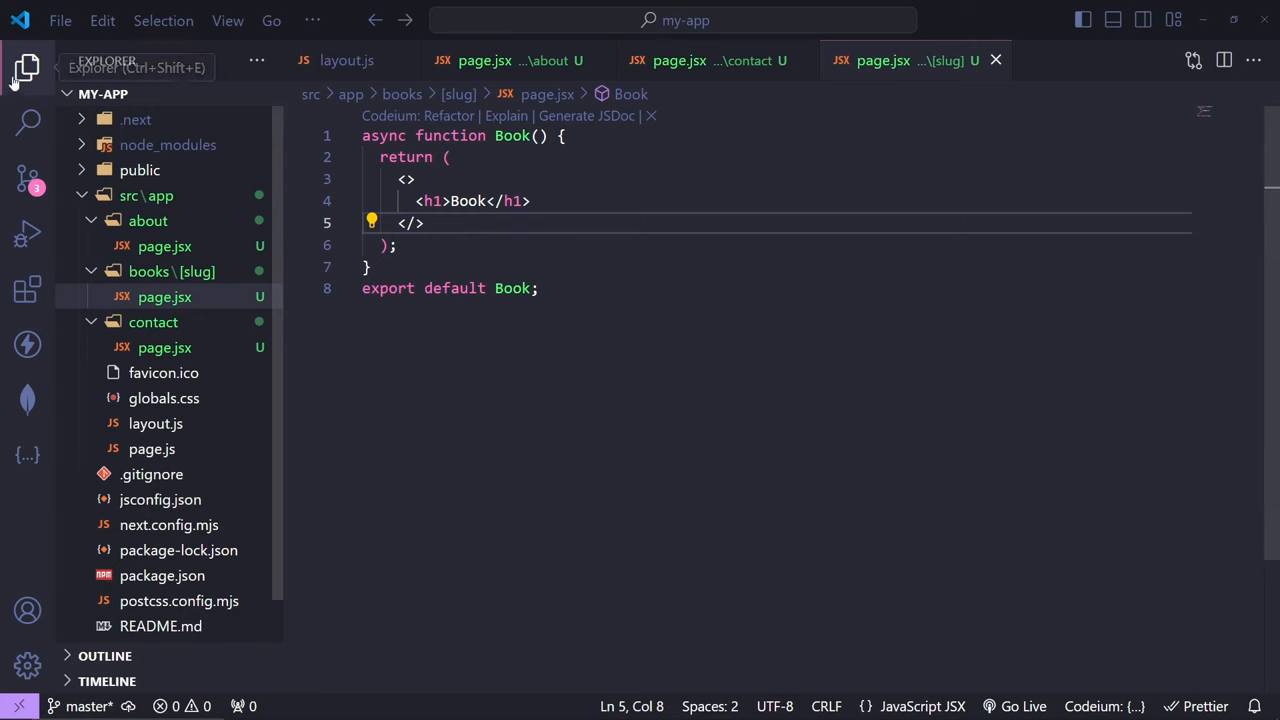
Step: Reach the Settings editor through File > Preferences > Settings
left_click(60, 20)
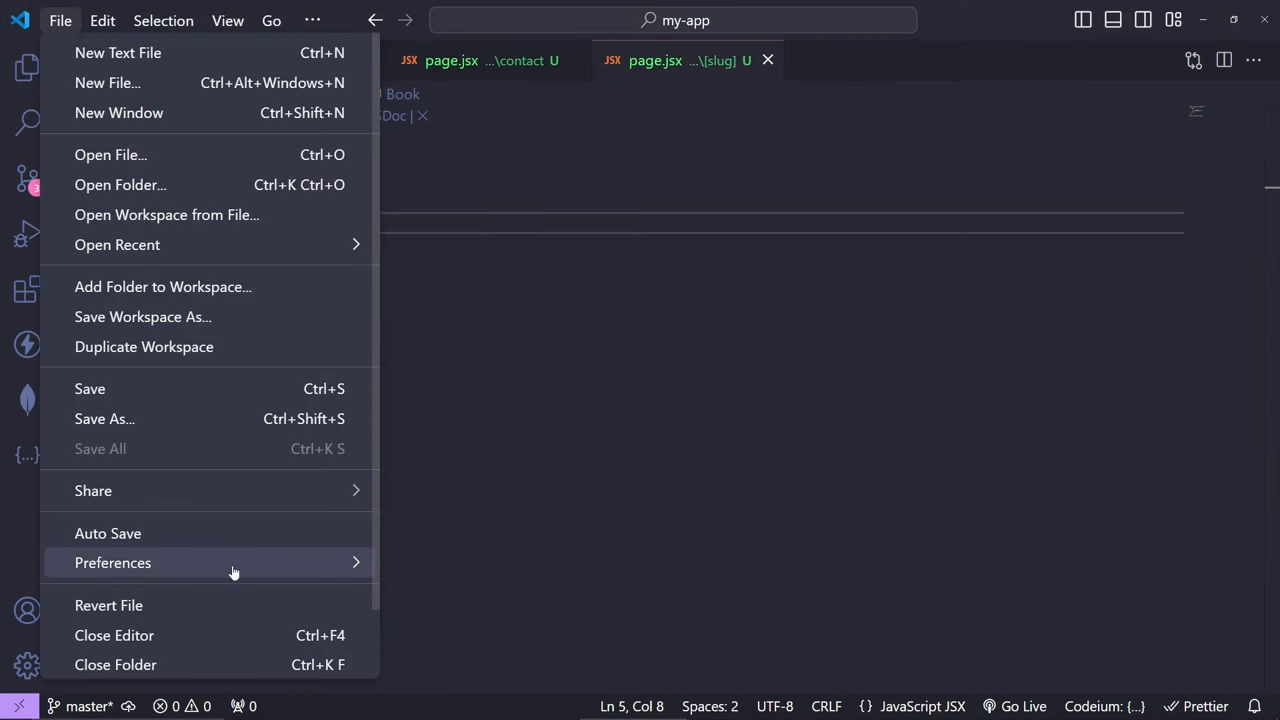
left_click(112, 562)
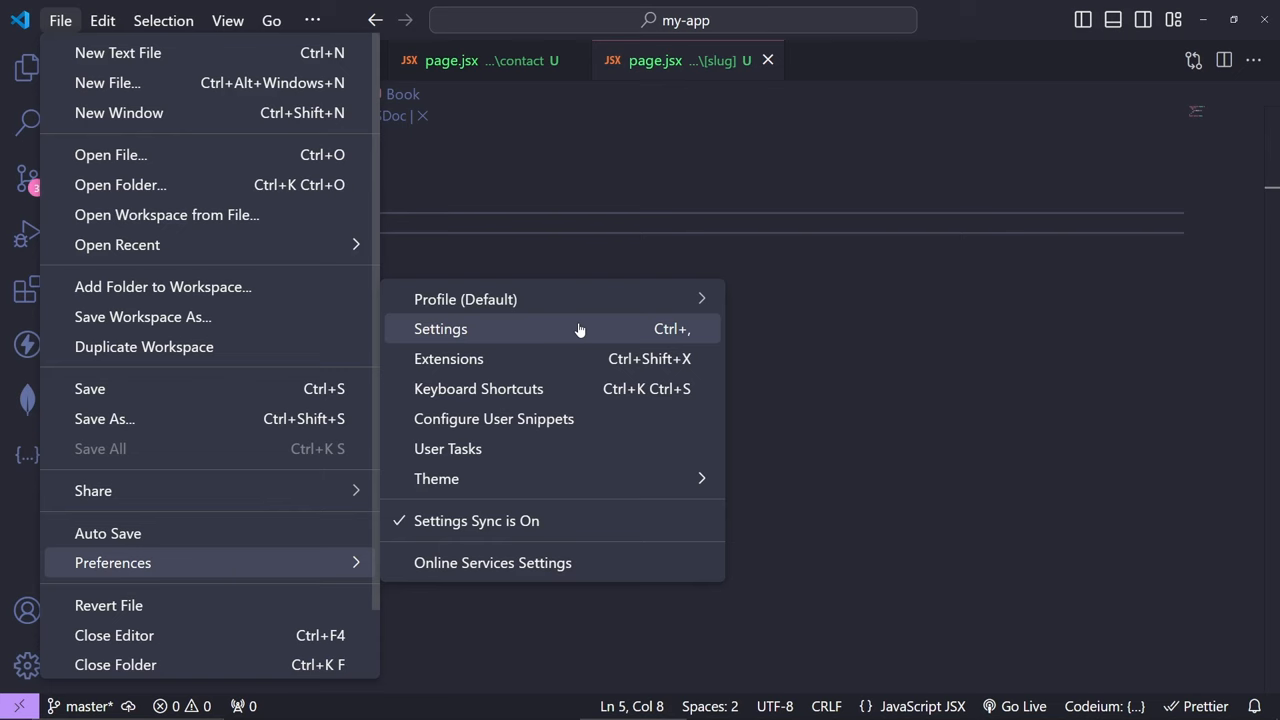
mouse_move(656, 338)
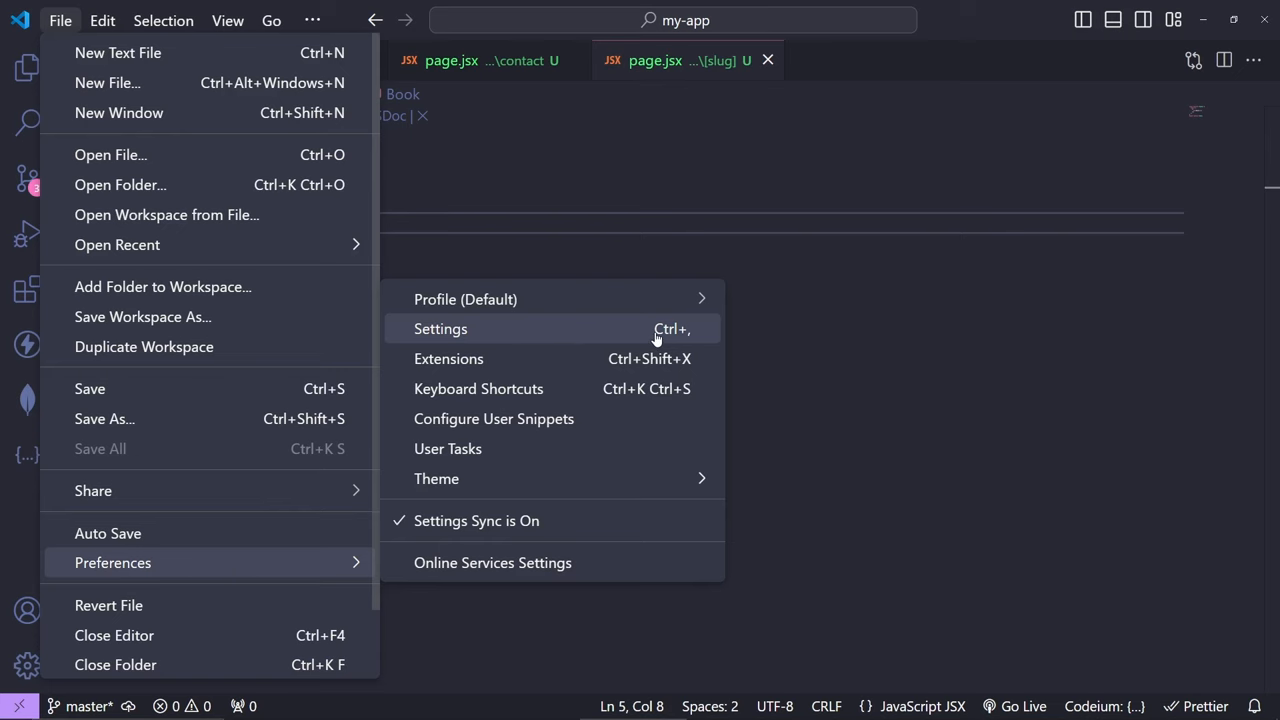
left_click(440, 328)
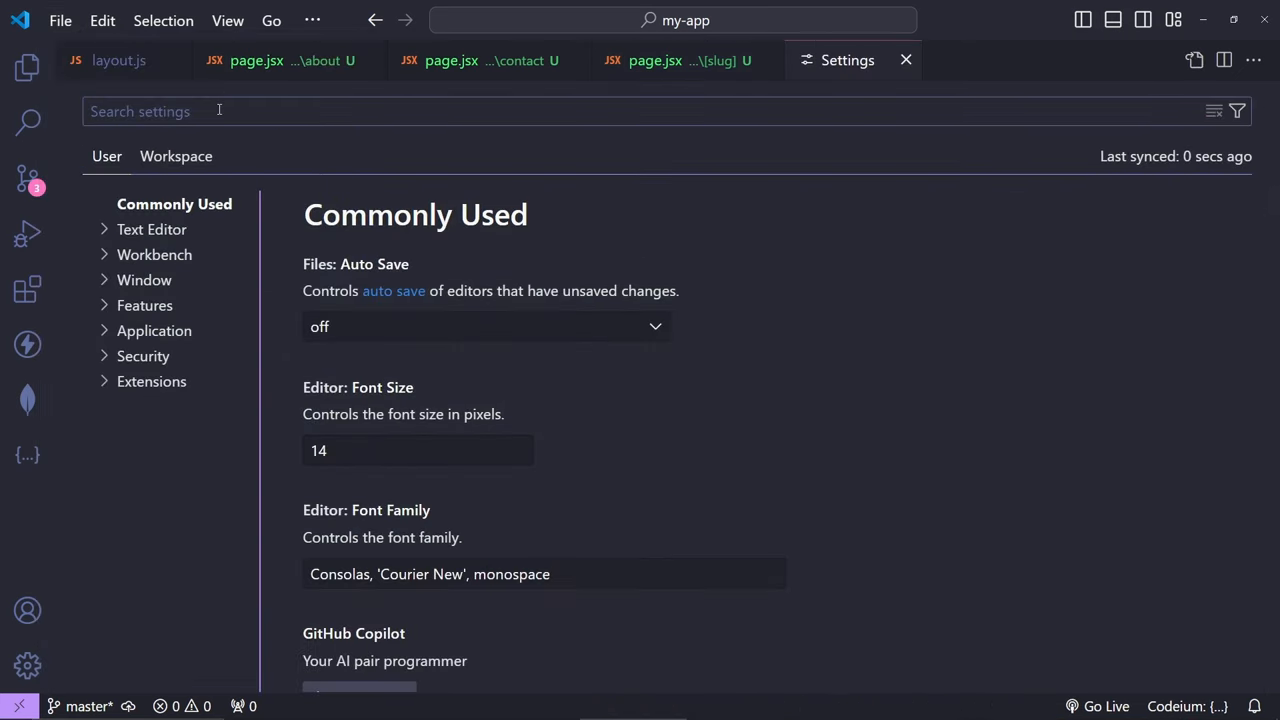
Step: Filter settings by 'label' and scroll to Workbench › Editor › Custom Labels: Patterns
type("label")
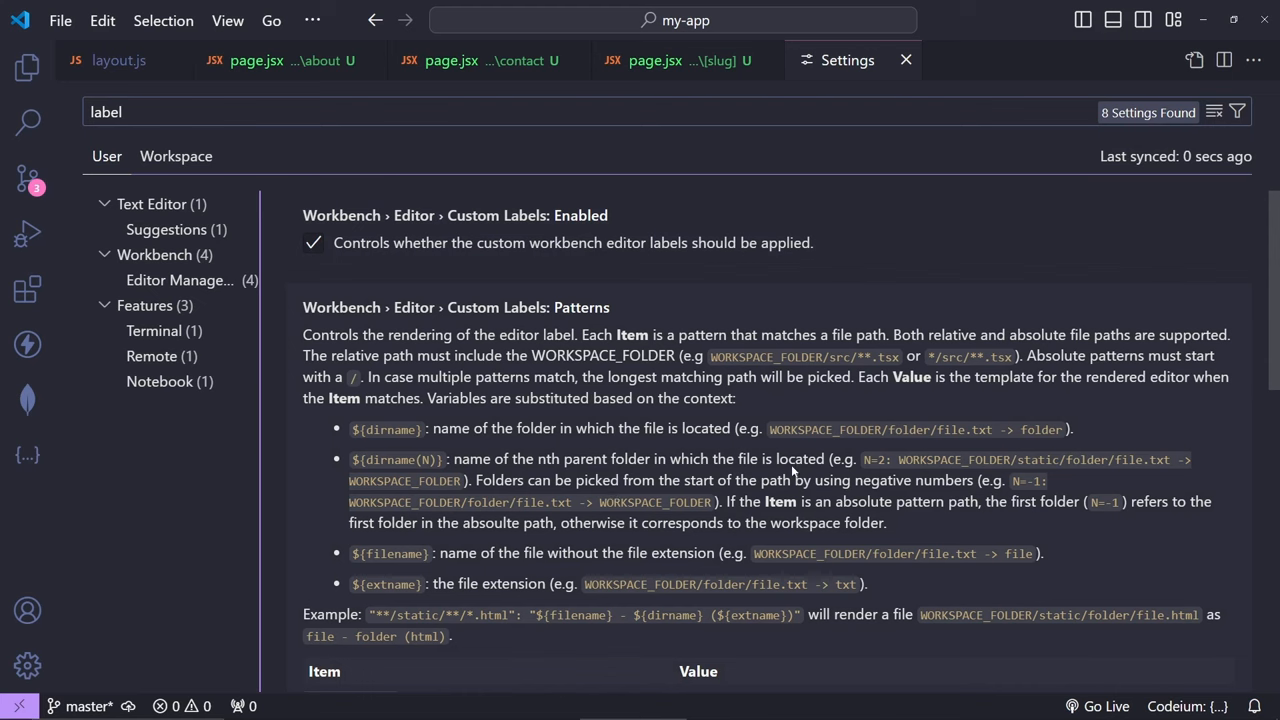
scroll("down", 3)
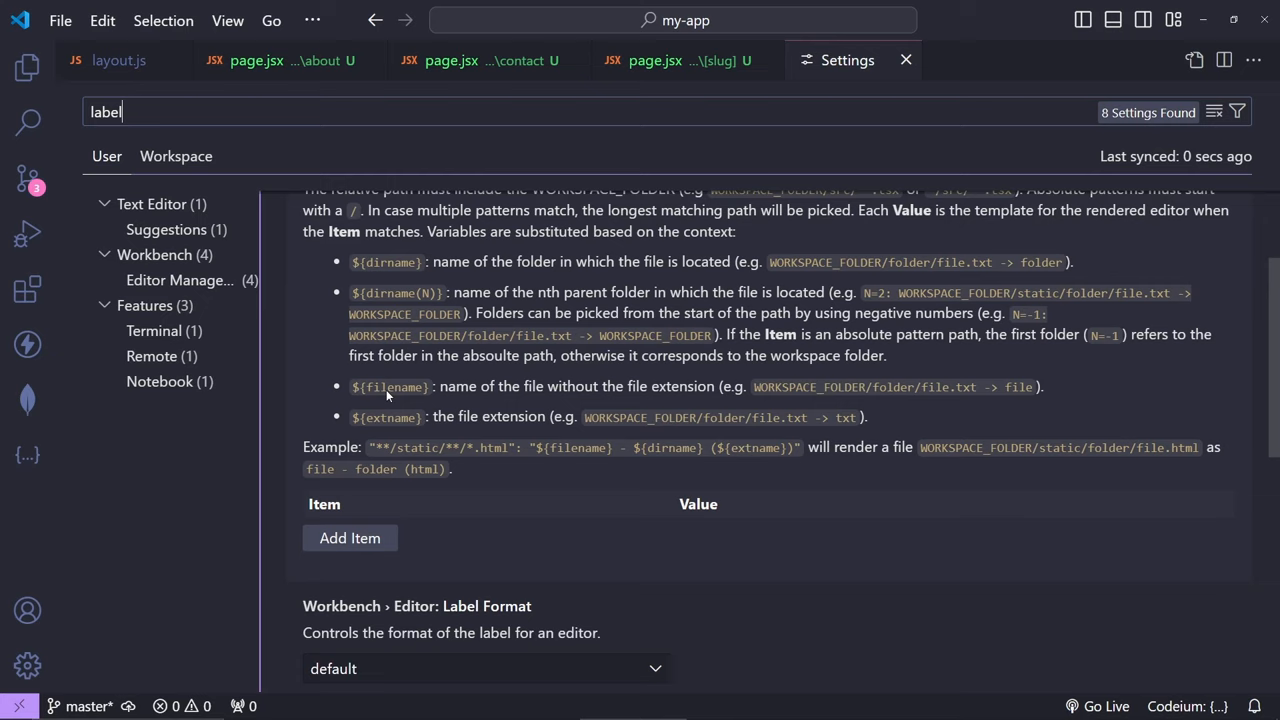
mouse_move(450, 432)
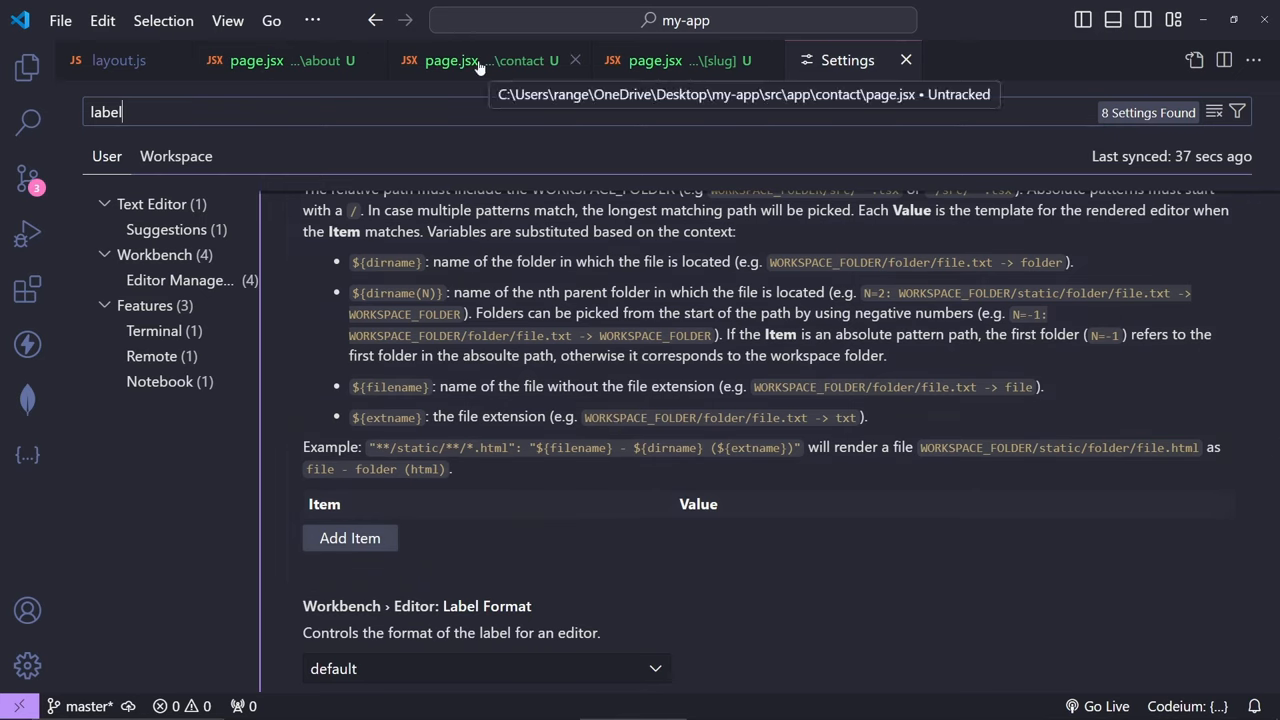
scroll("down", 3)
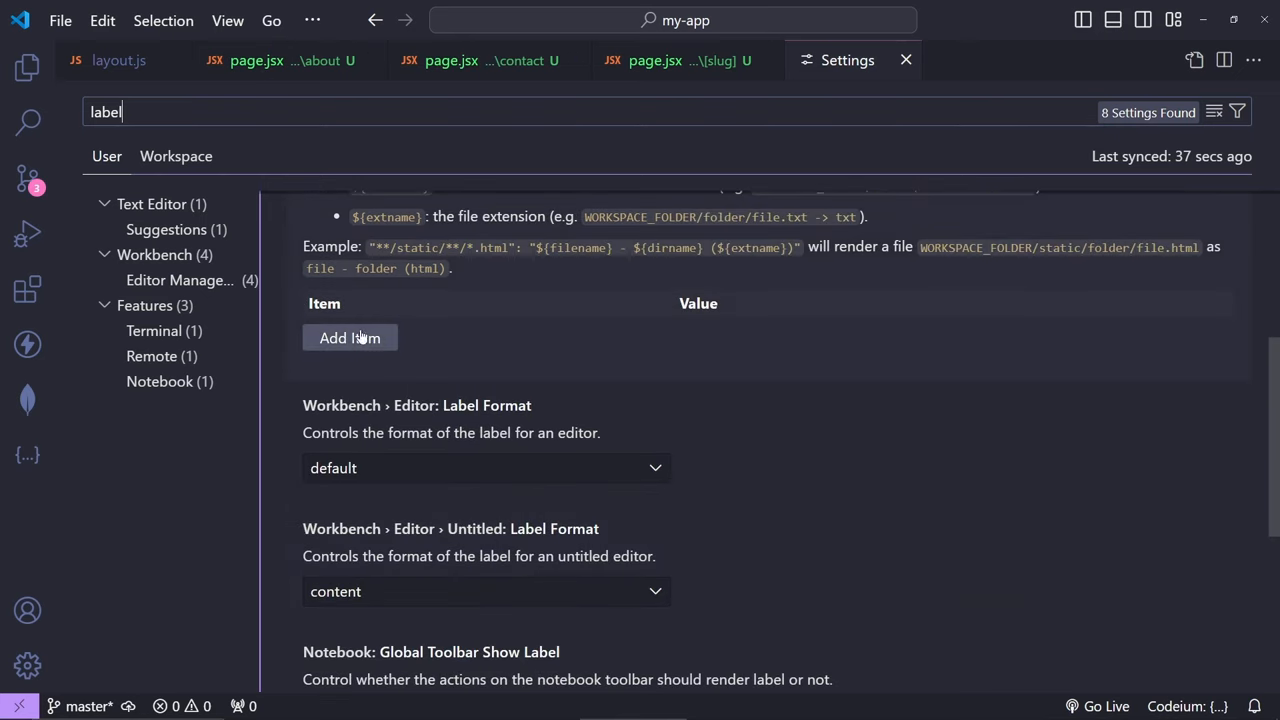
Step: Add a custom label item with key **/app/**/page.jsx and value ${dirname}, checking the Explorer tree
left_click(348, 336)
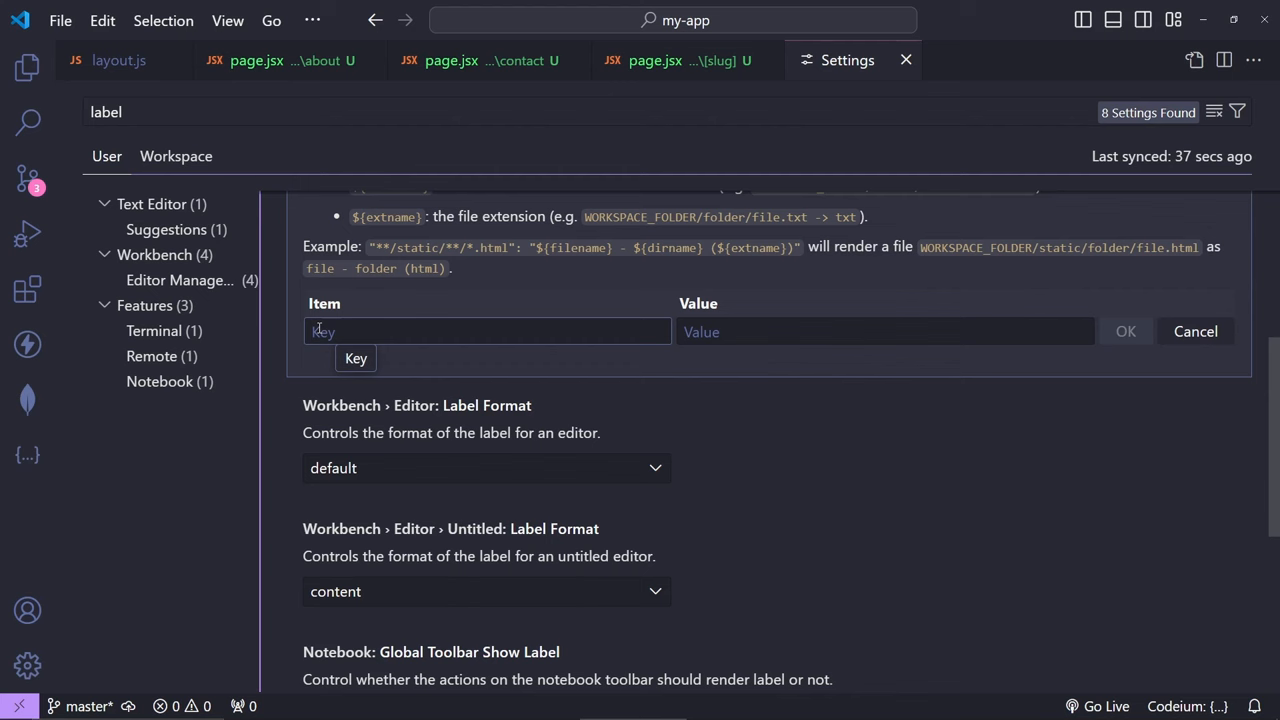
left_click(898, 468)
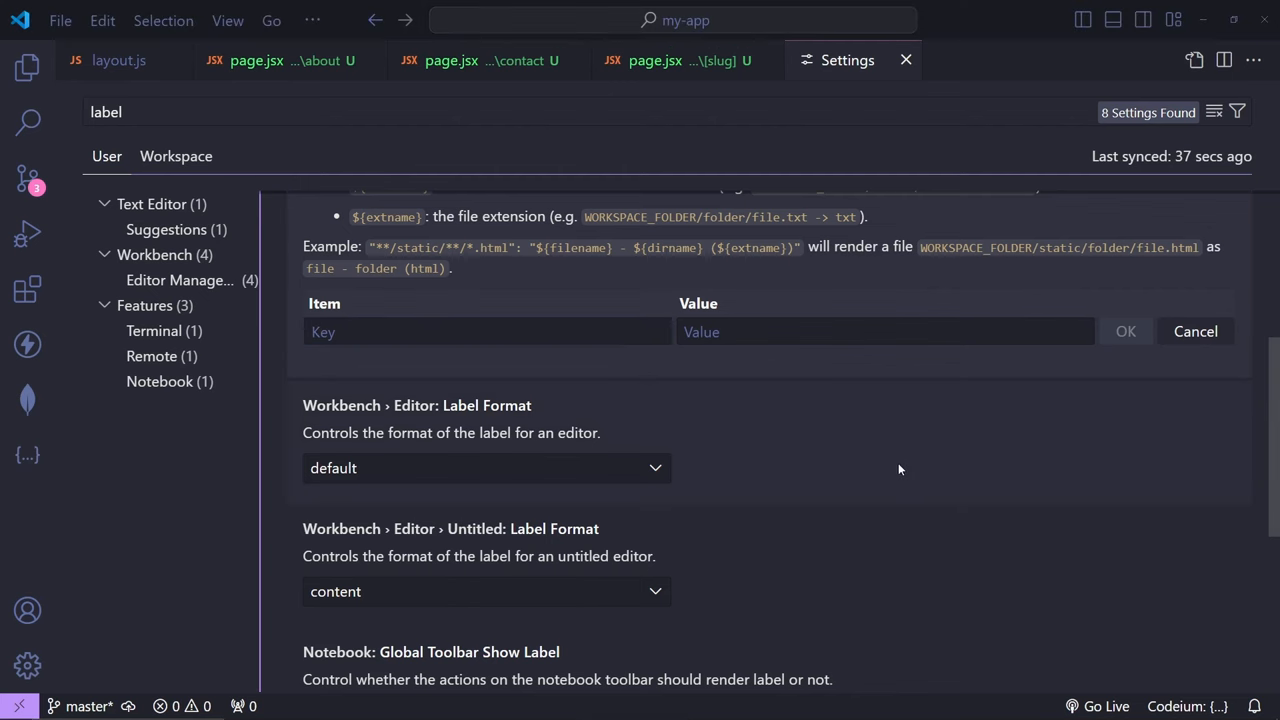
left_click(28, 64)
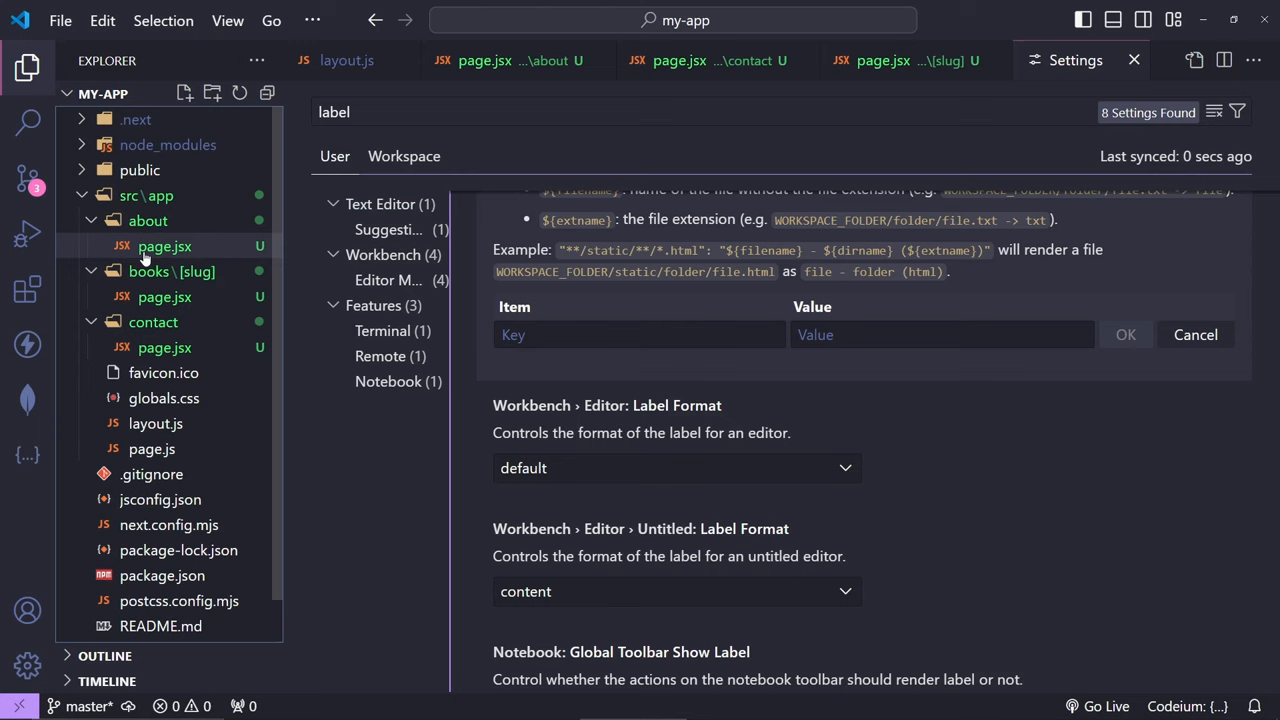
mouse_move(164, 246)
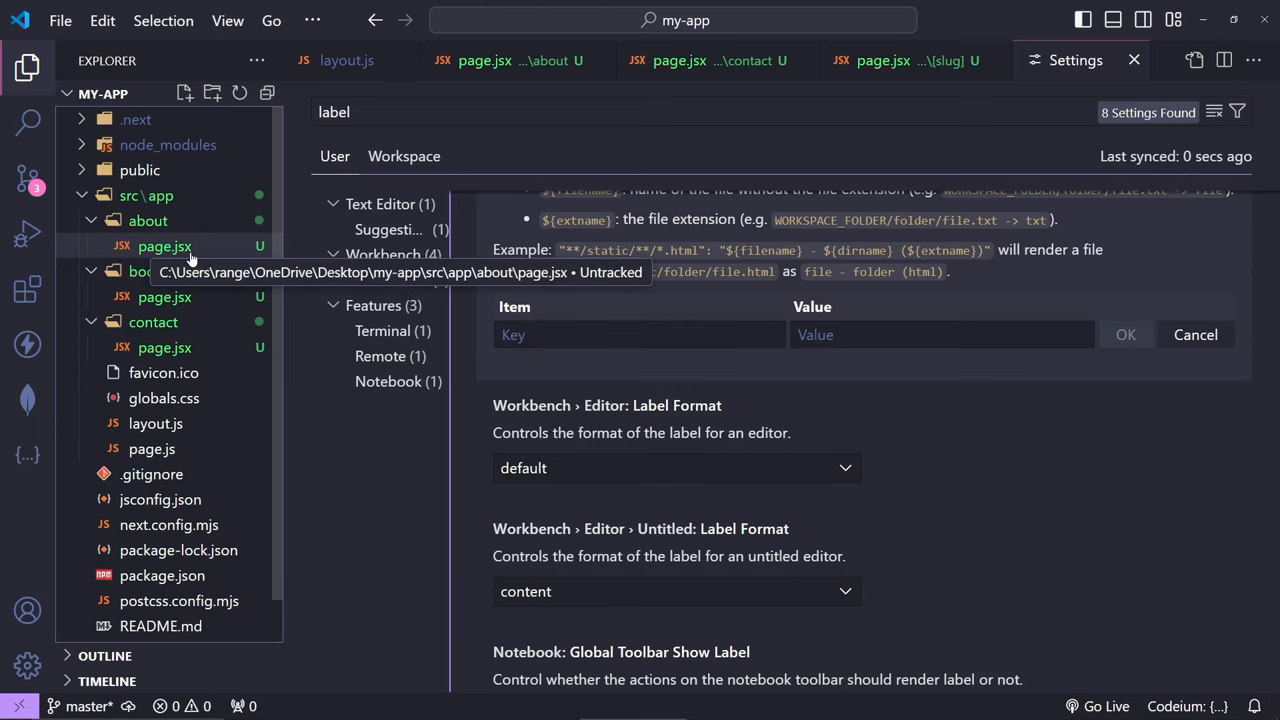
type("**/app/**")
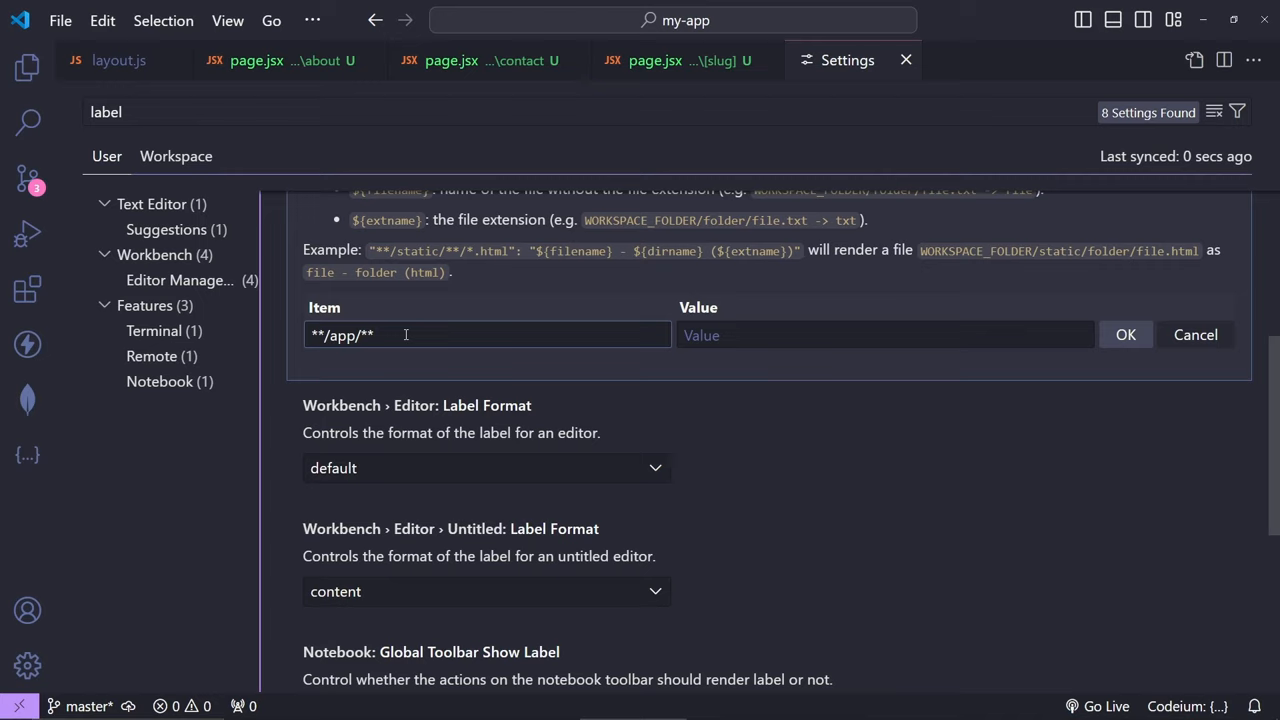
type("/page.jsx")
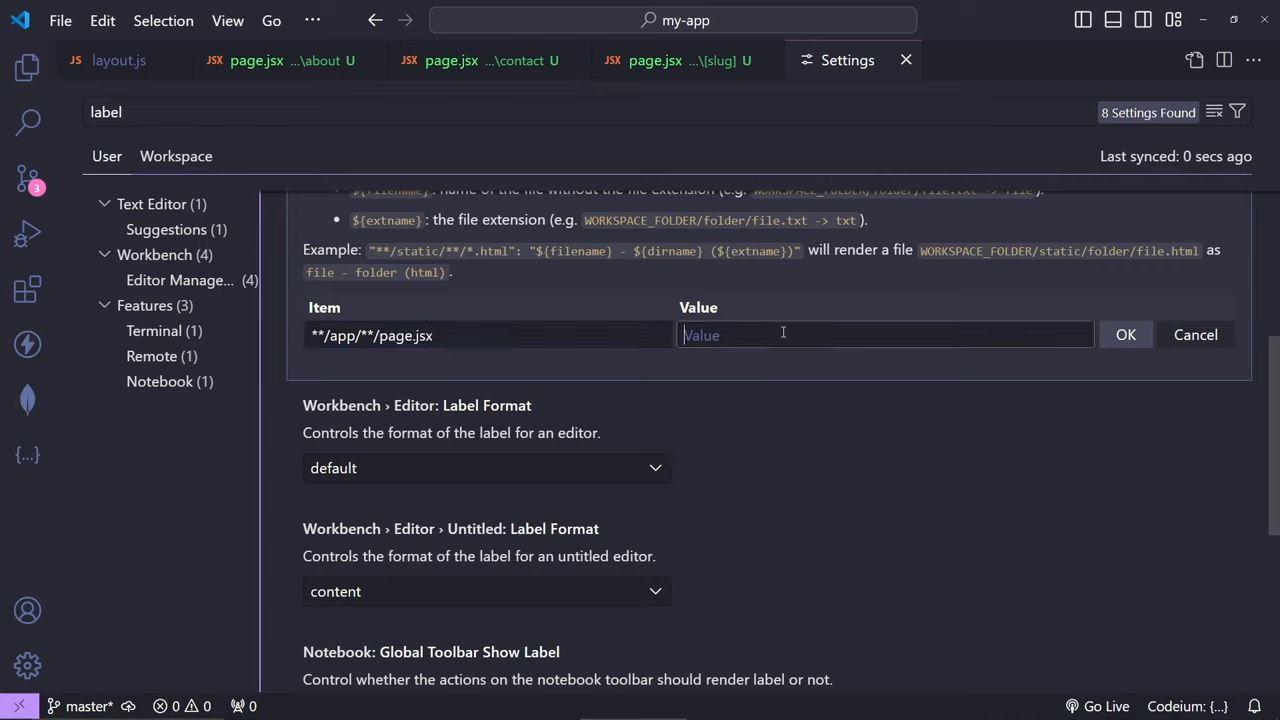
type("$")
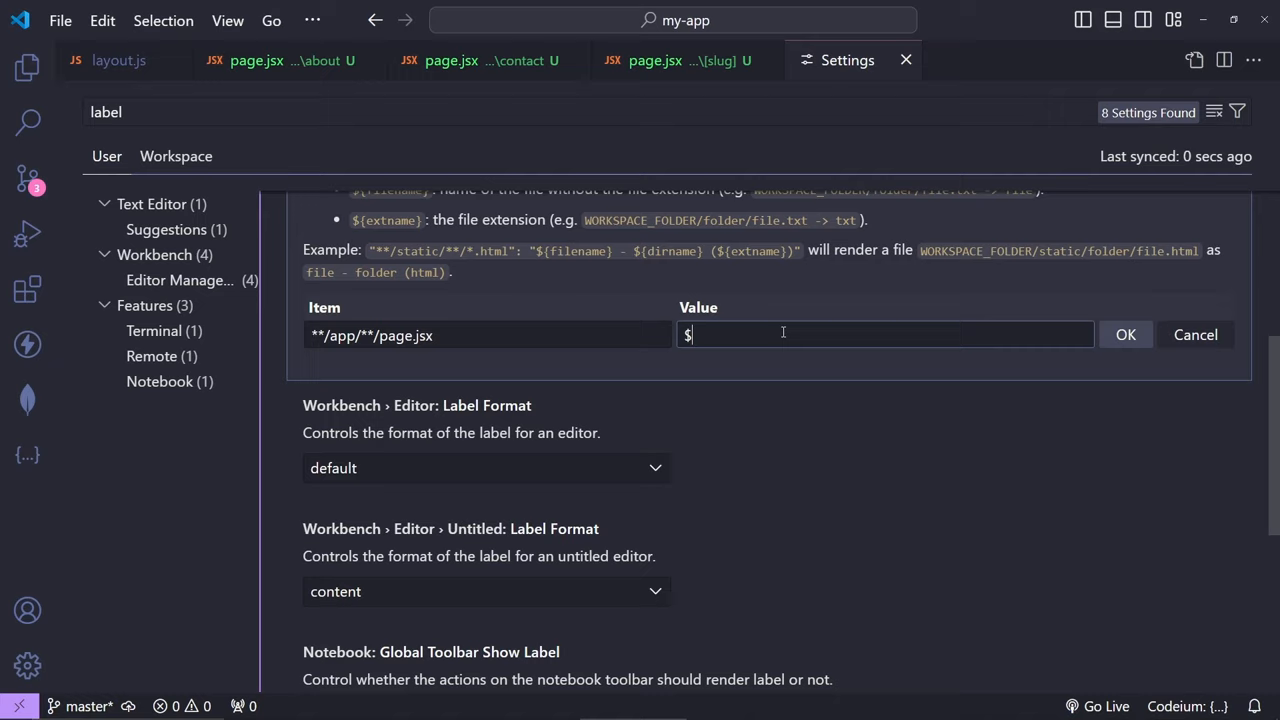
type("{")
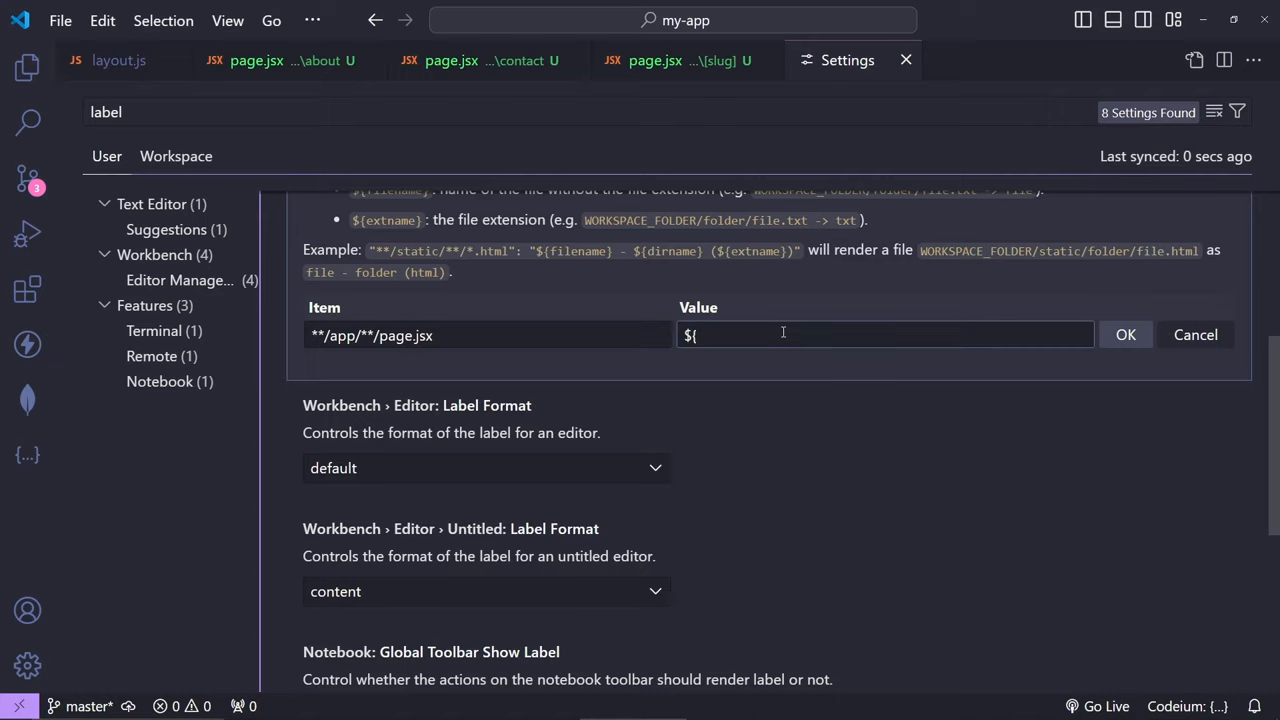
type("dirname}")
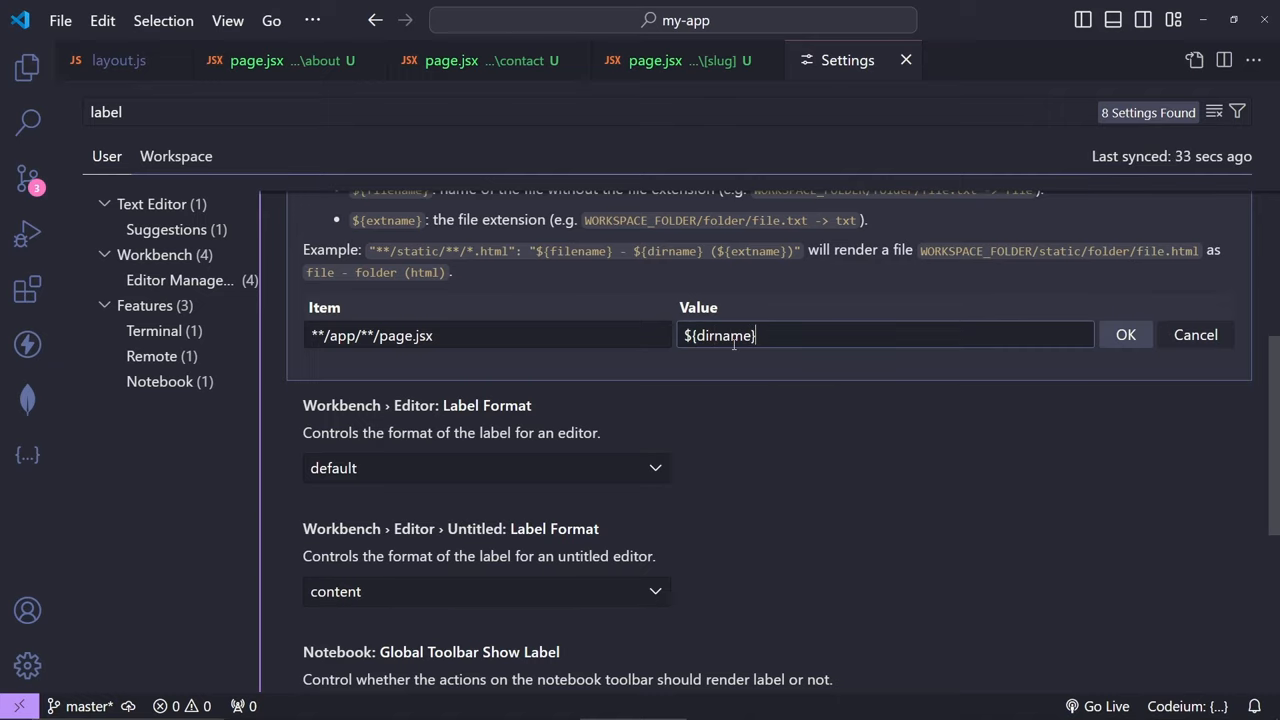
left_click(28, 68)
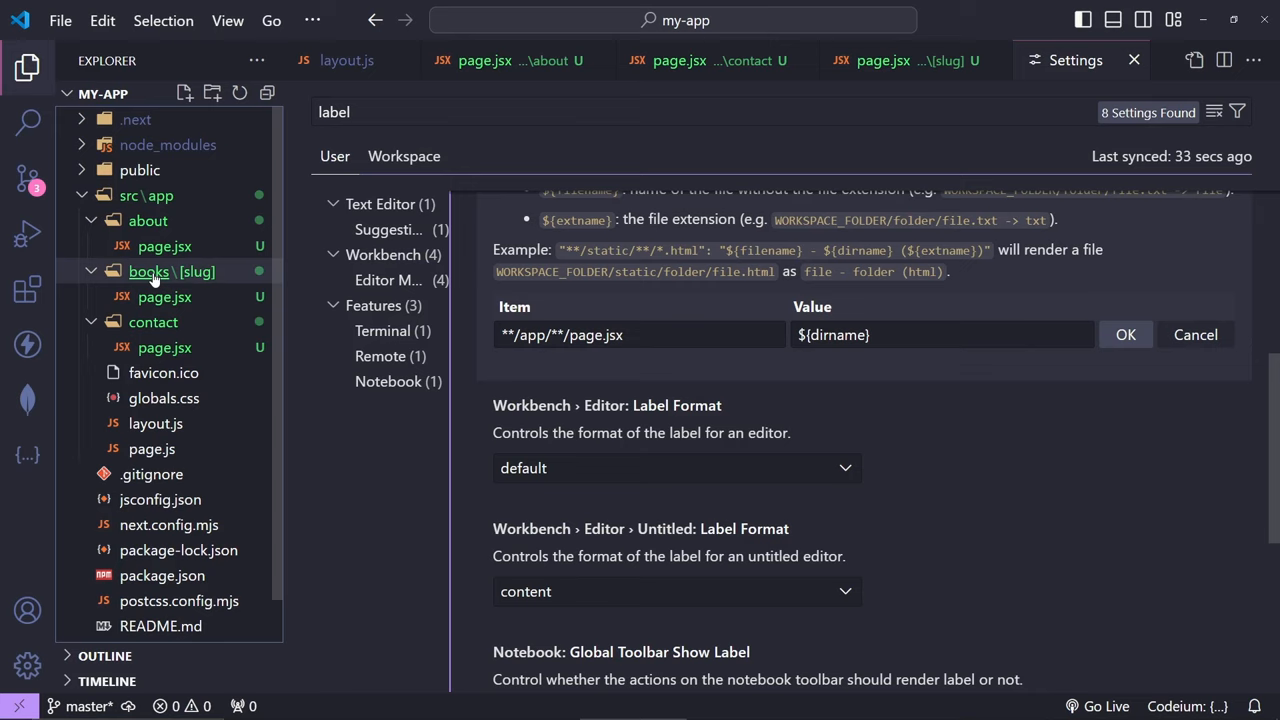
mouse_move(164, 246)
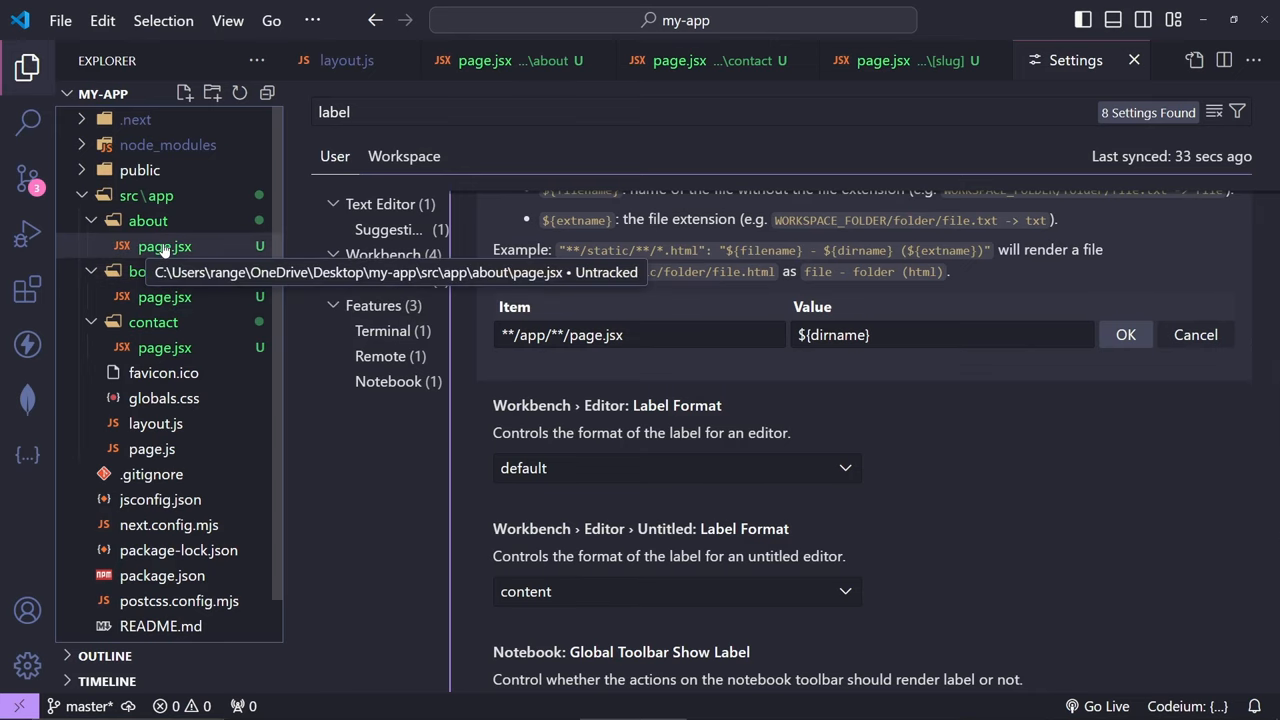
Step: Confirm the pattern, then extend its value to ${dirname}.${extname} so tabs read about.jsx, contact.jsx
left_click(28, 66)
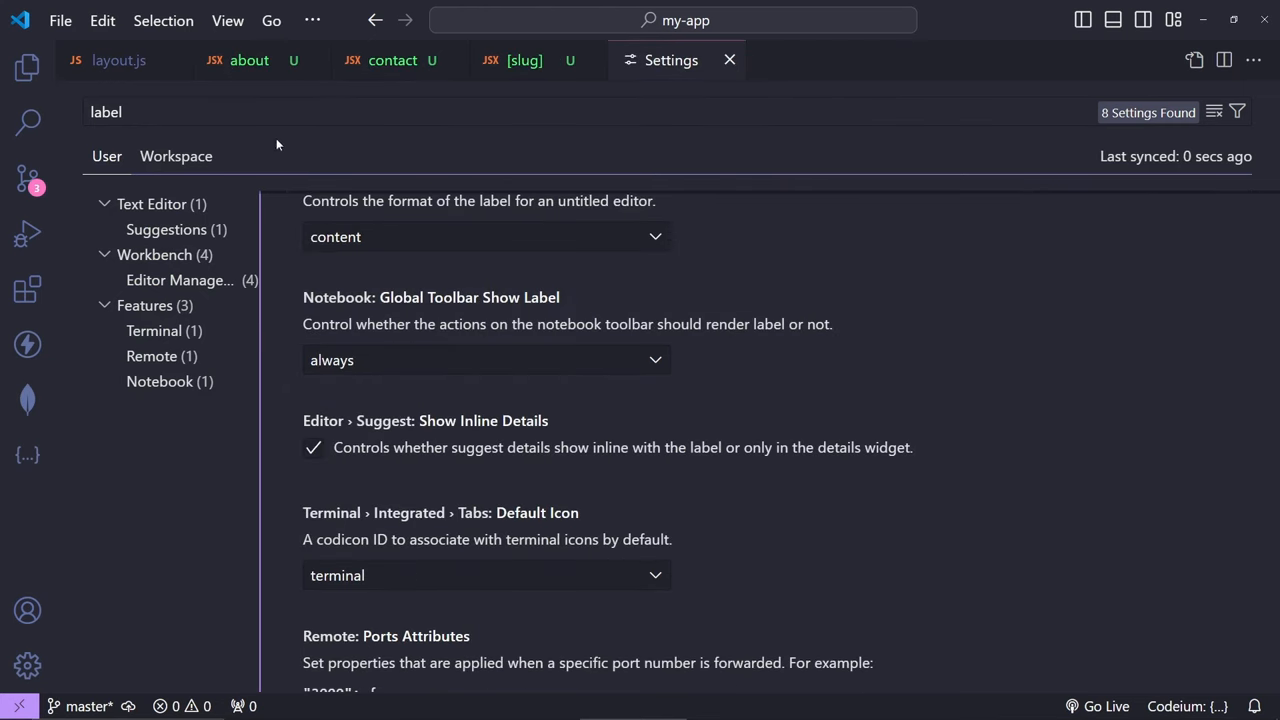
mouse_move(416, 60)
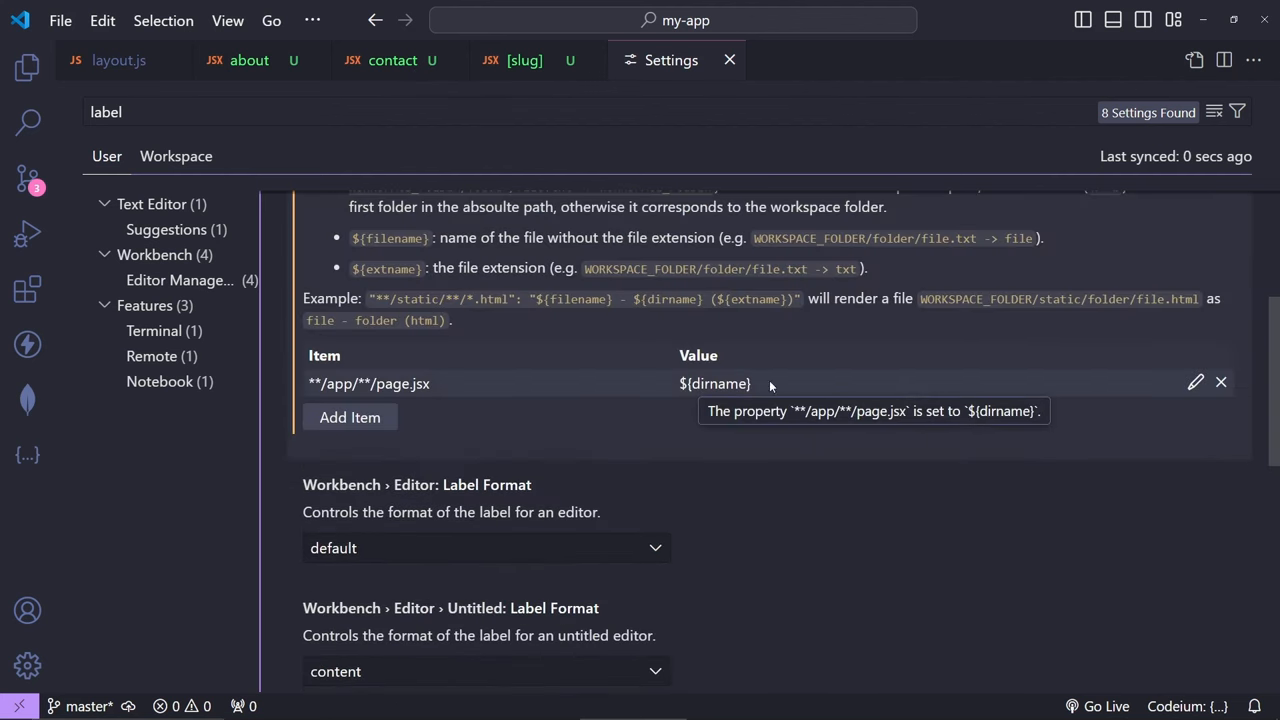
left_click(1196, 382)
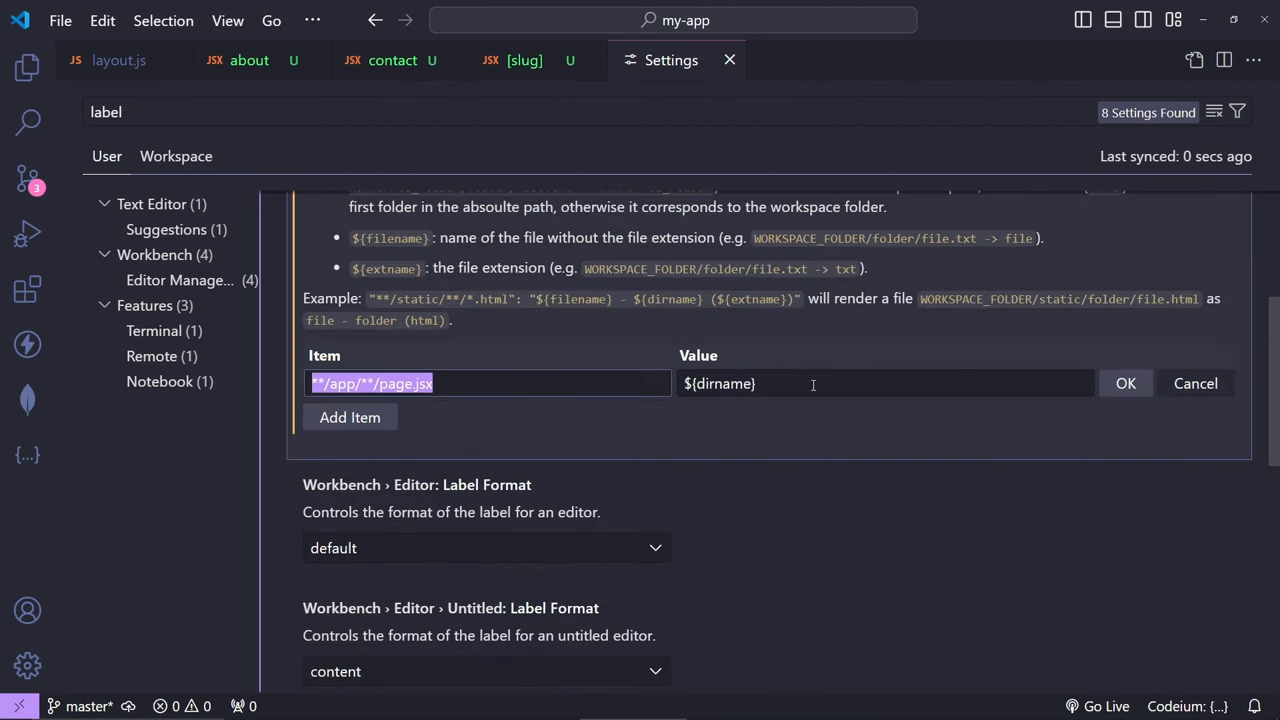
left_click(884, 384)
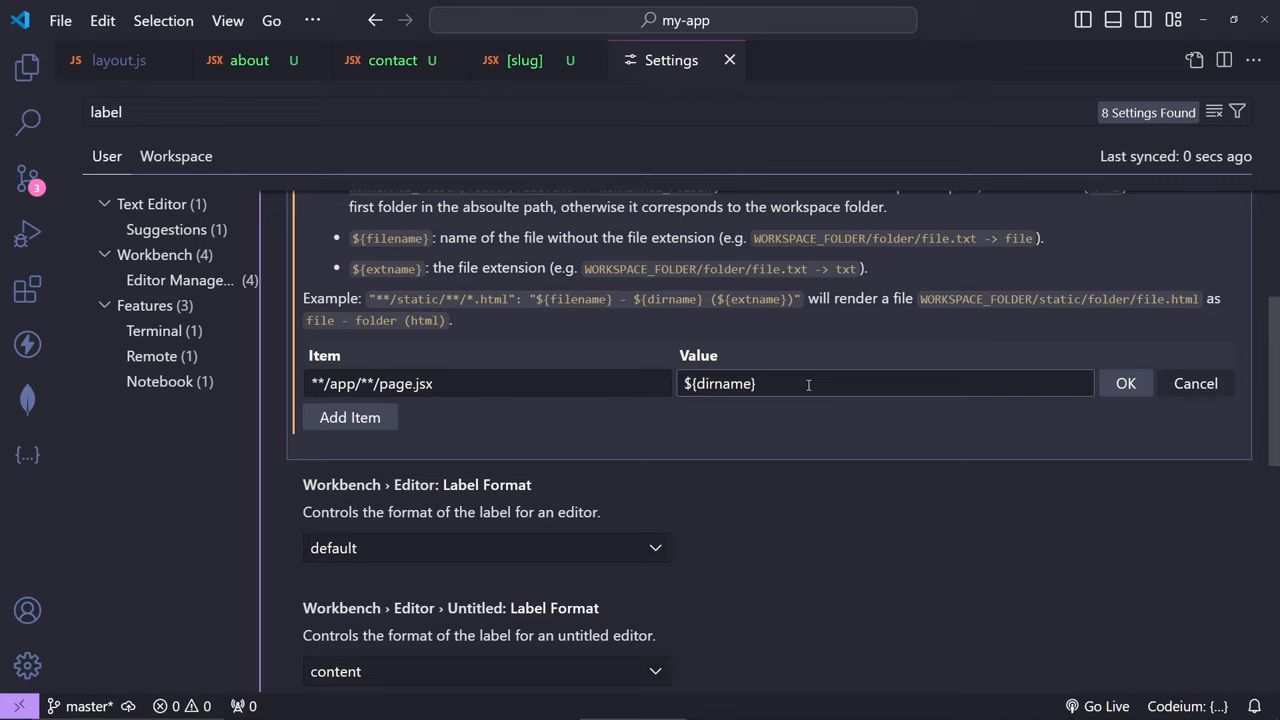
type(".")
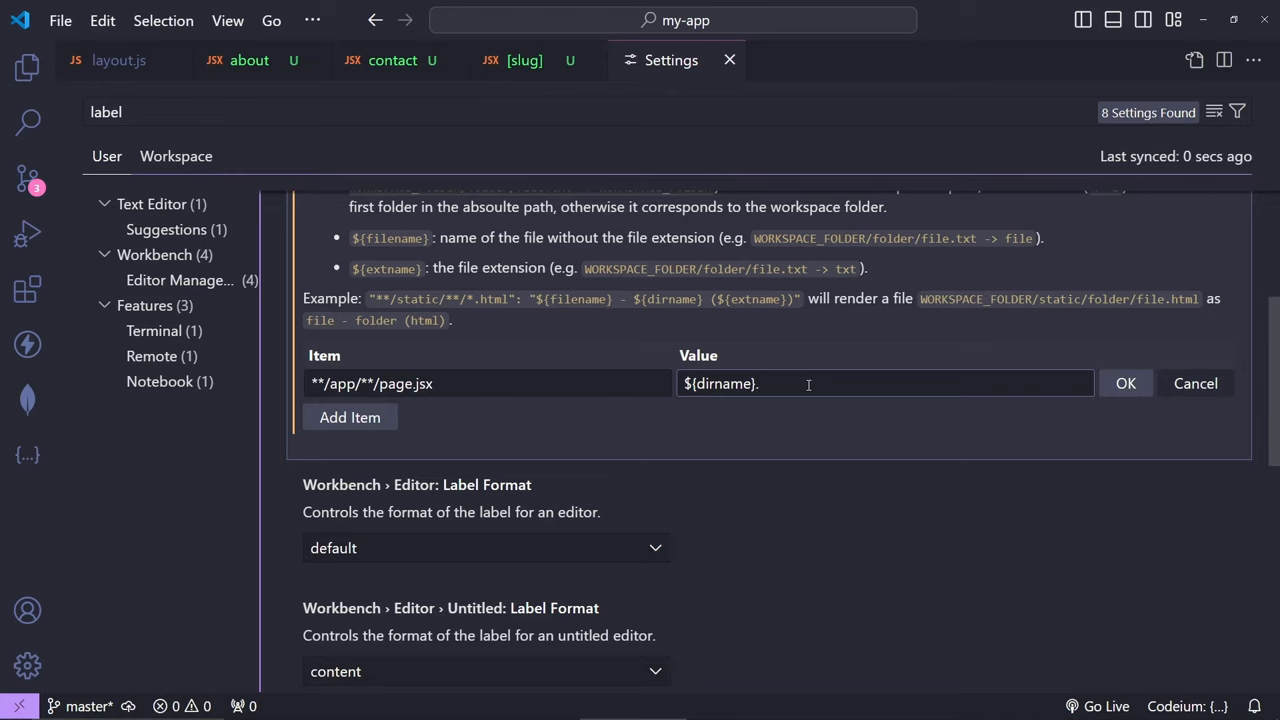
type(".${")
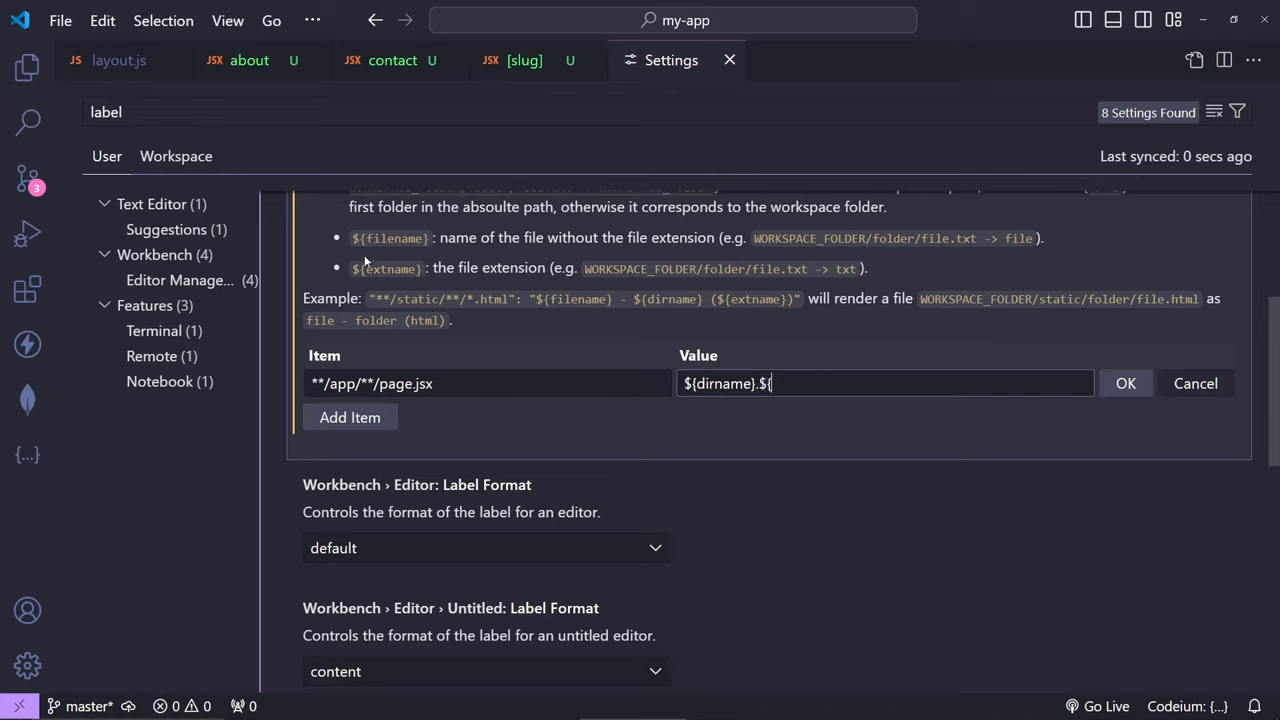
type("ex")
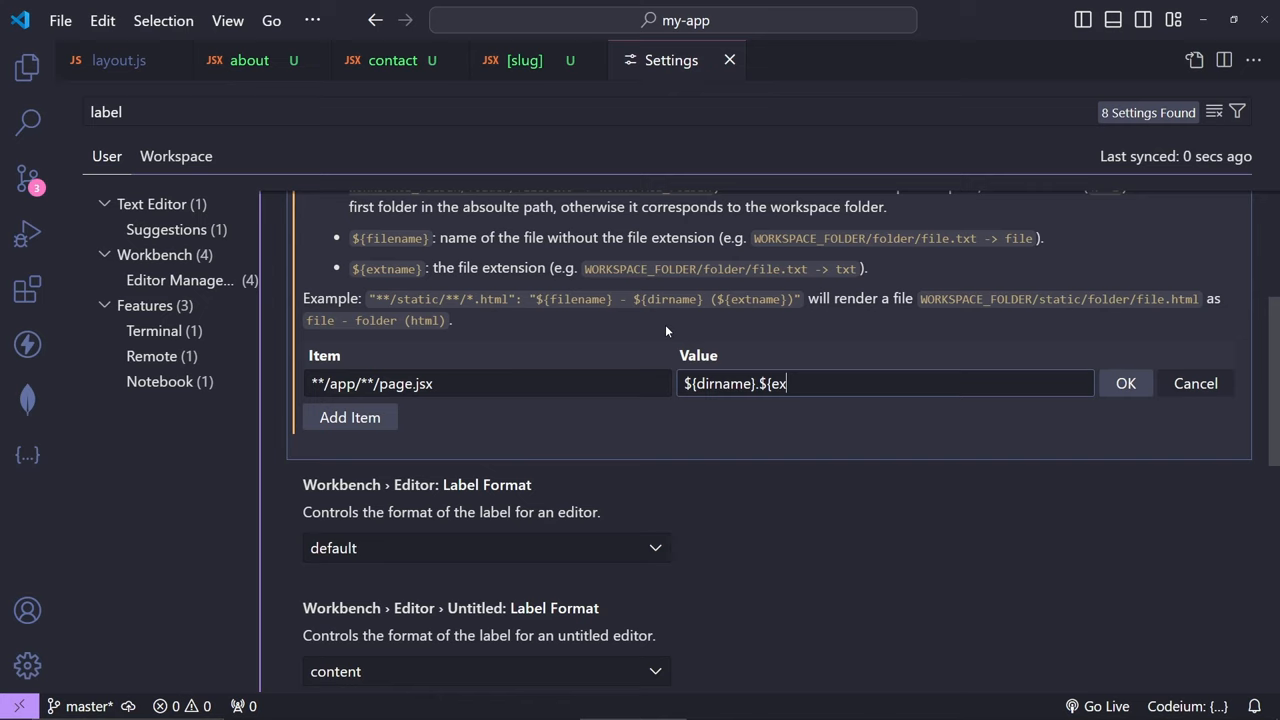
type("tname}")
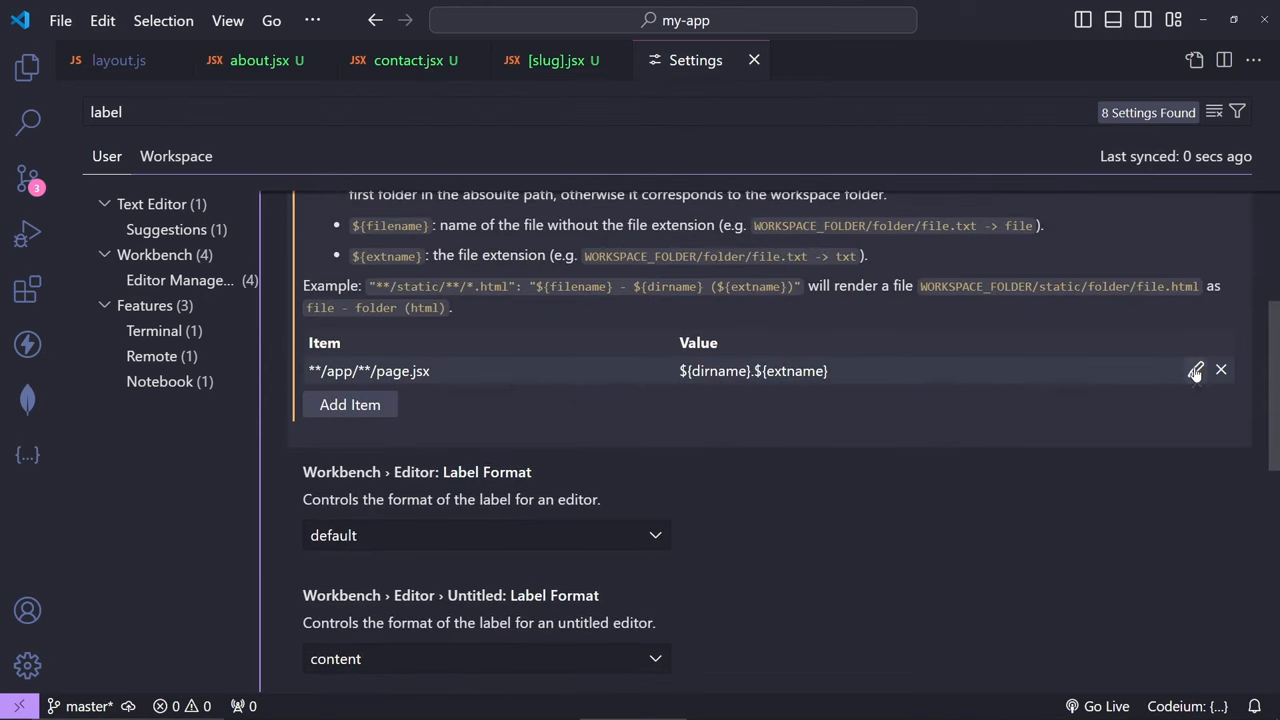
Step: Prefix the page.jsx label value with the globe emoji found via 'glob' and save it
left_click(1196, 370)
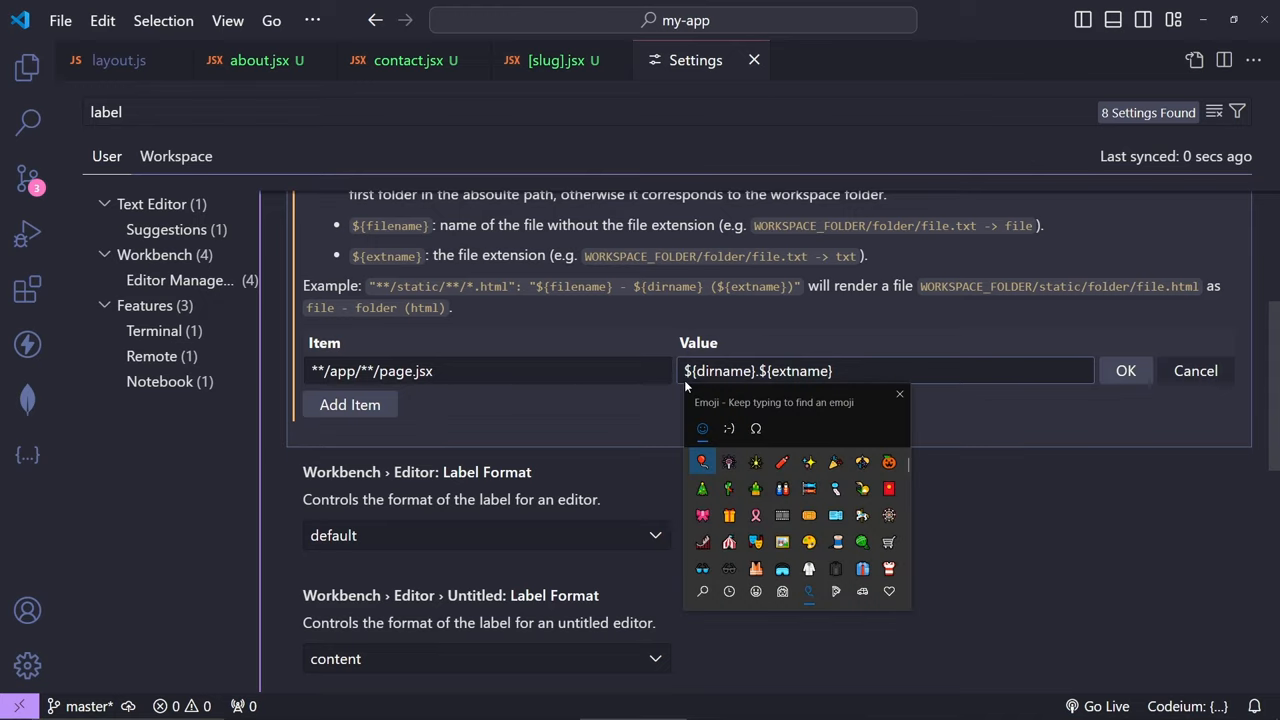
type("glob")
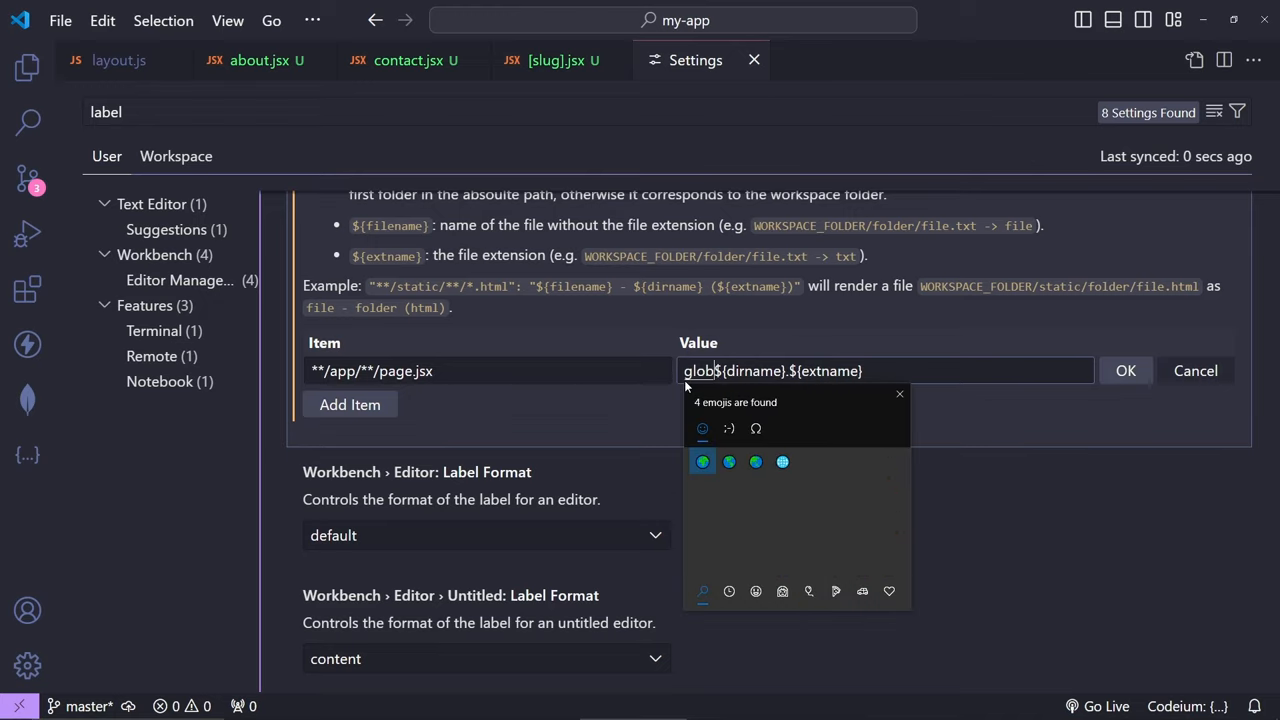
left_click(702, 460)
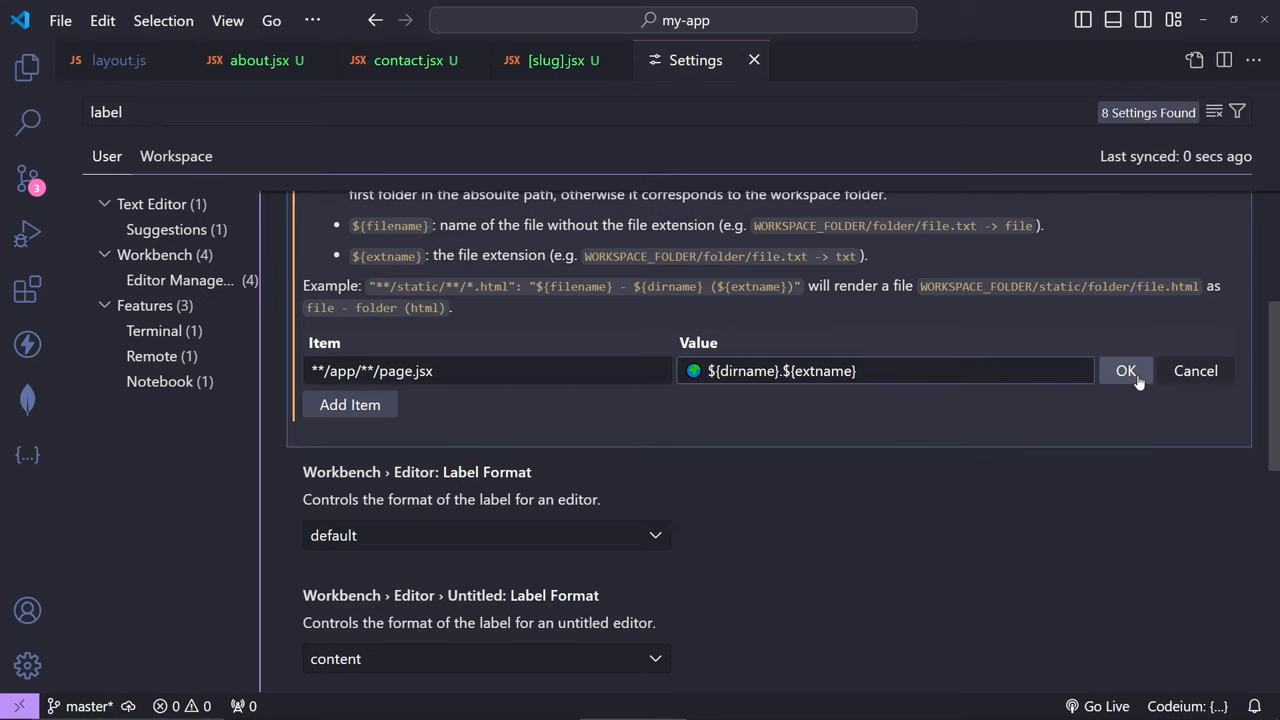
left_click(1126, 370)
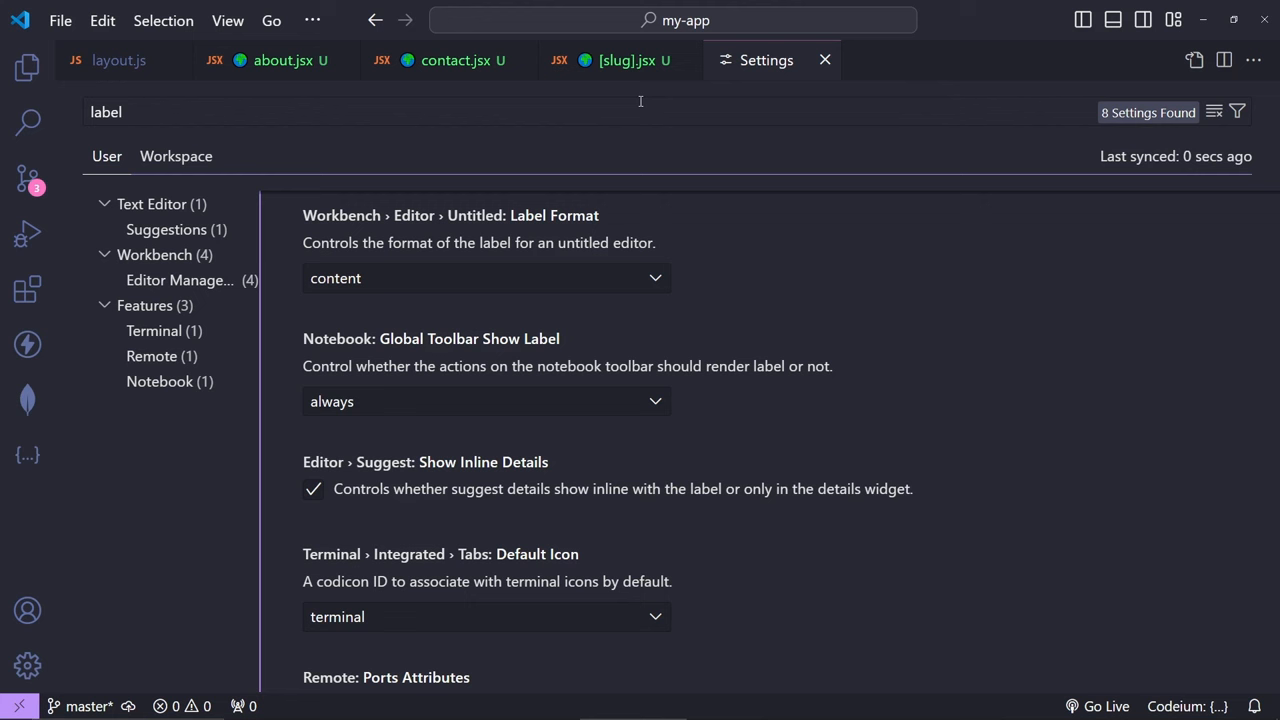
left_click(28, 66)
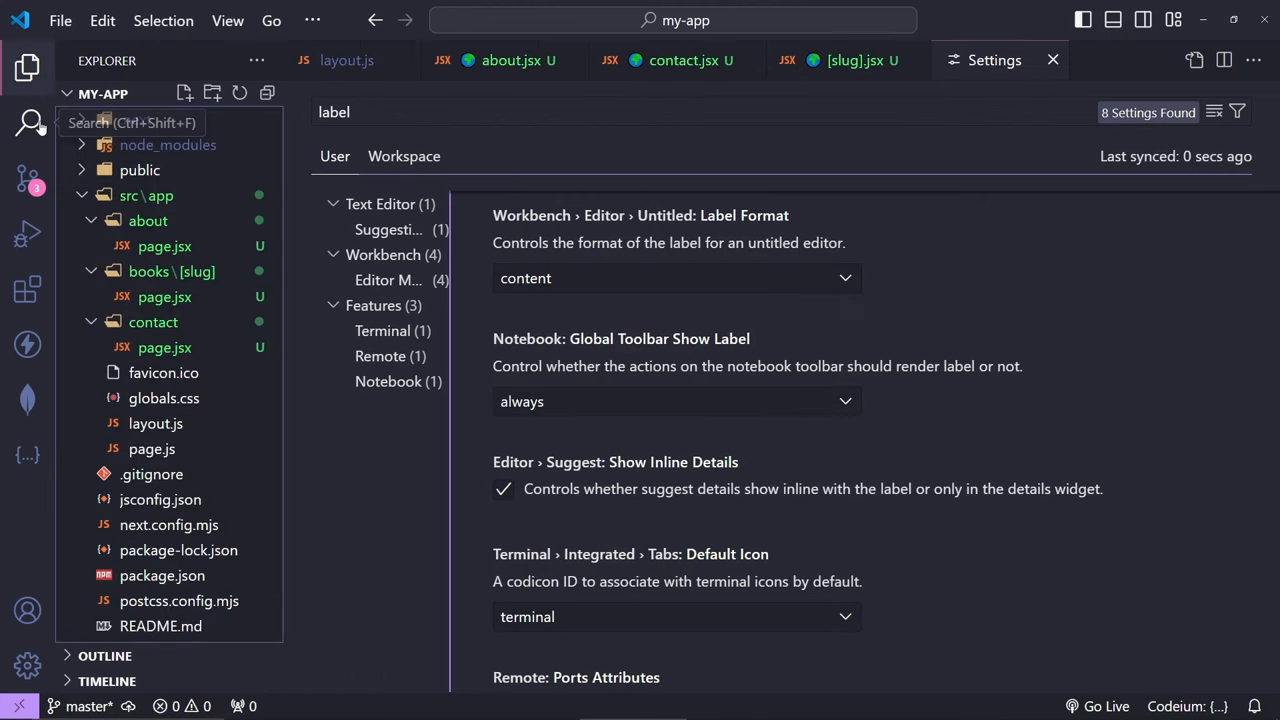
mouse_move(150, 272)
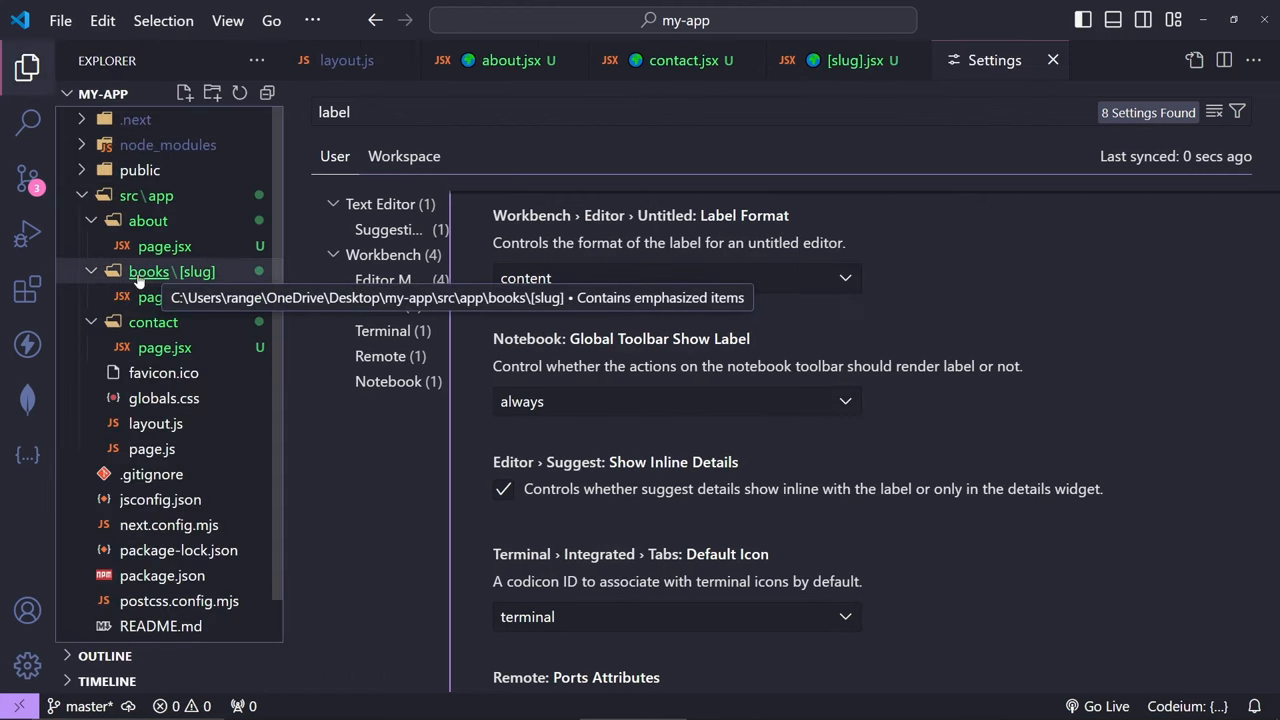
mouse_move(164, 296)
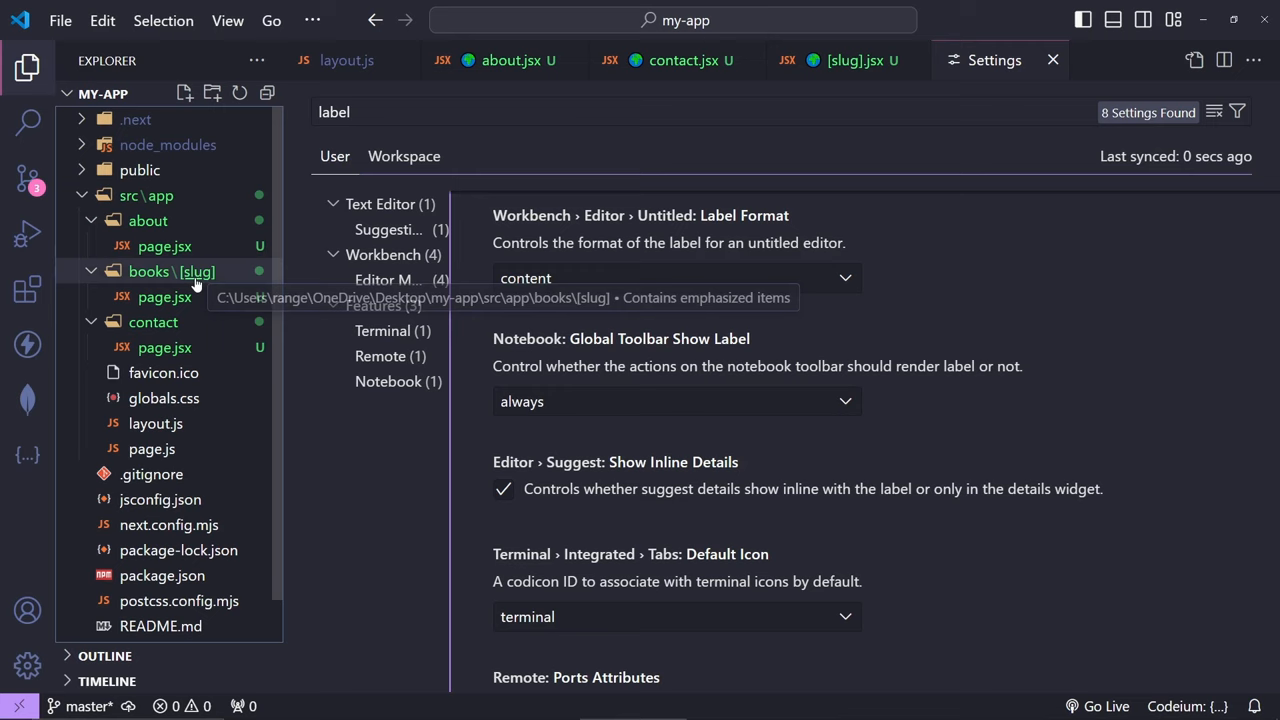
mouse_move(28, 68)
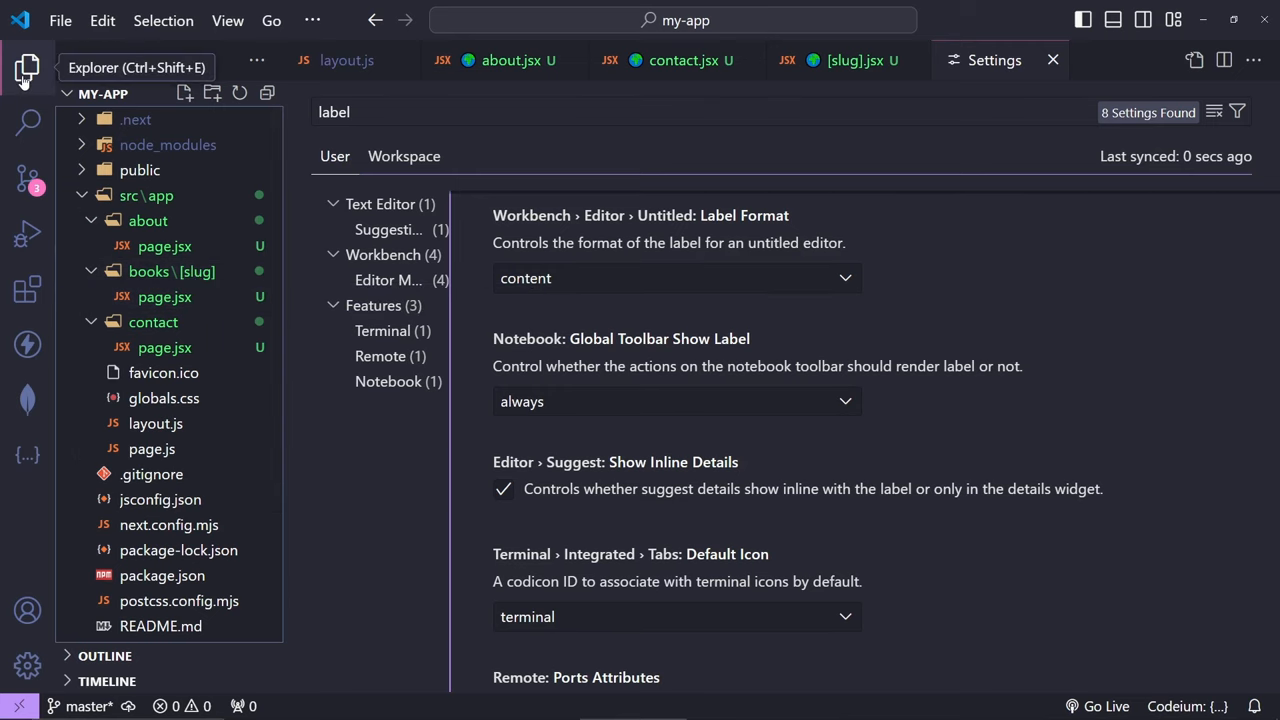
left_click(26, 70)
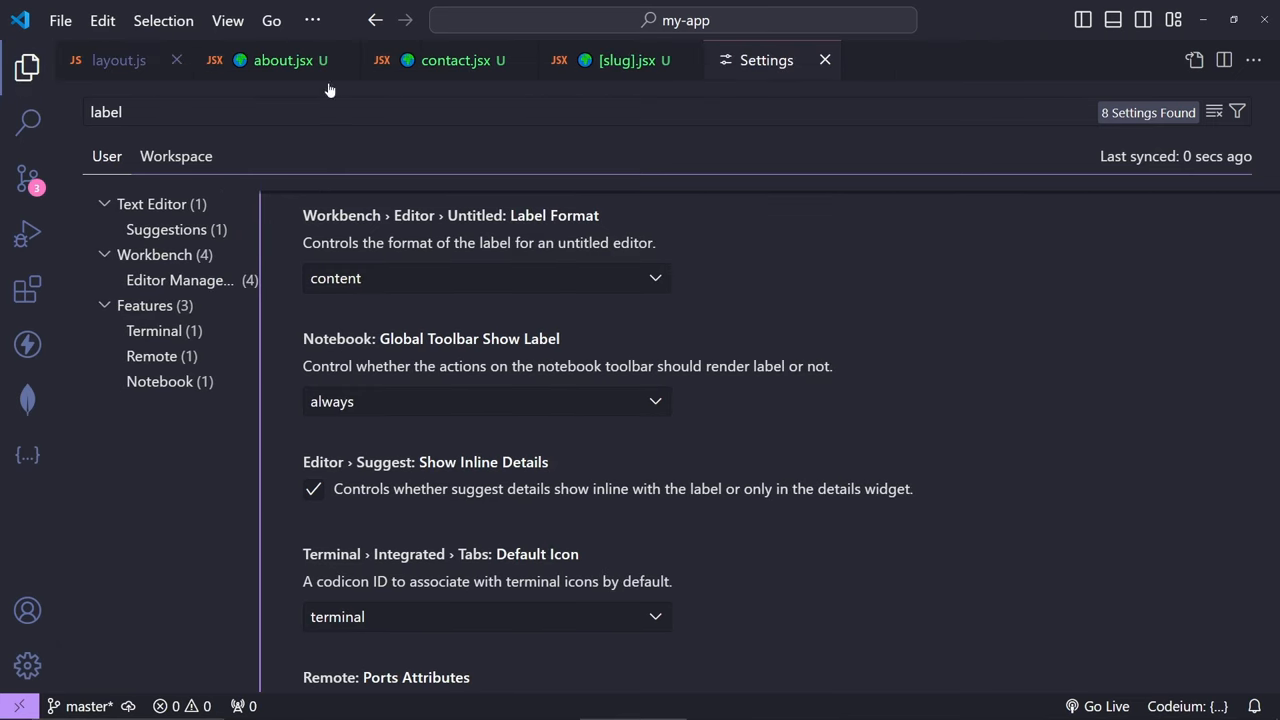
scroll("up", 3)
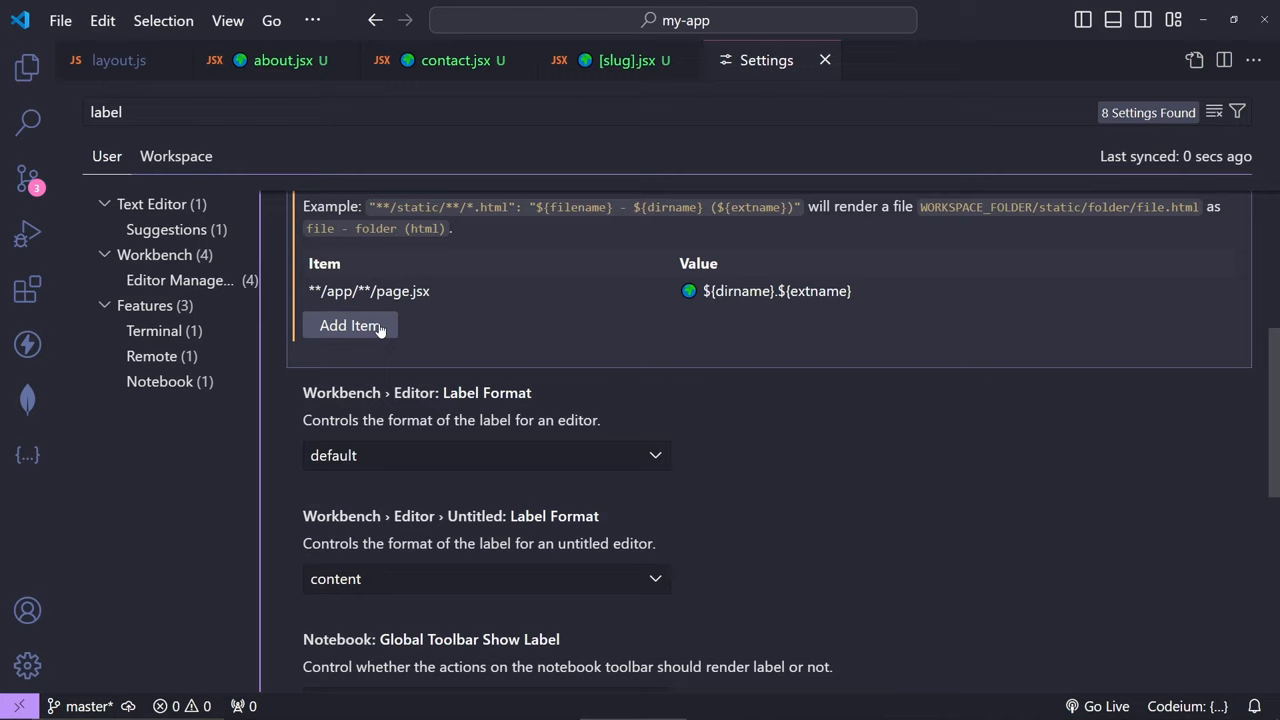
Step: Add a second pattern **/app/**/*slug*/page.jsx with value ${dirname(1)}.${extname} so the tab reads books.jsx
left_click(350, 324)
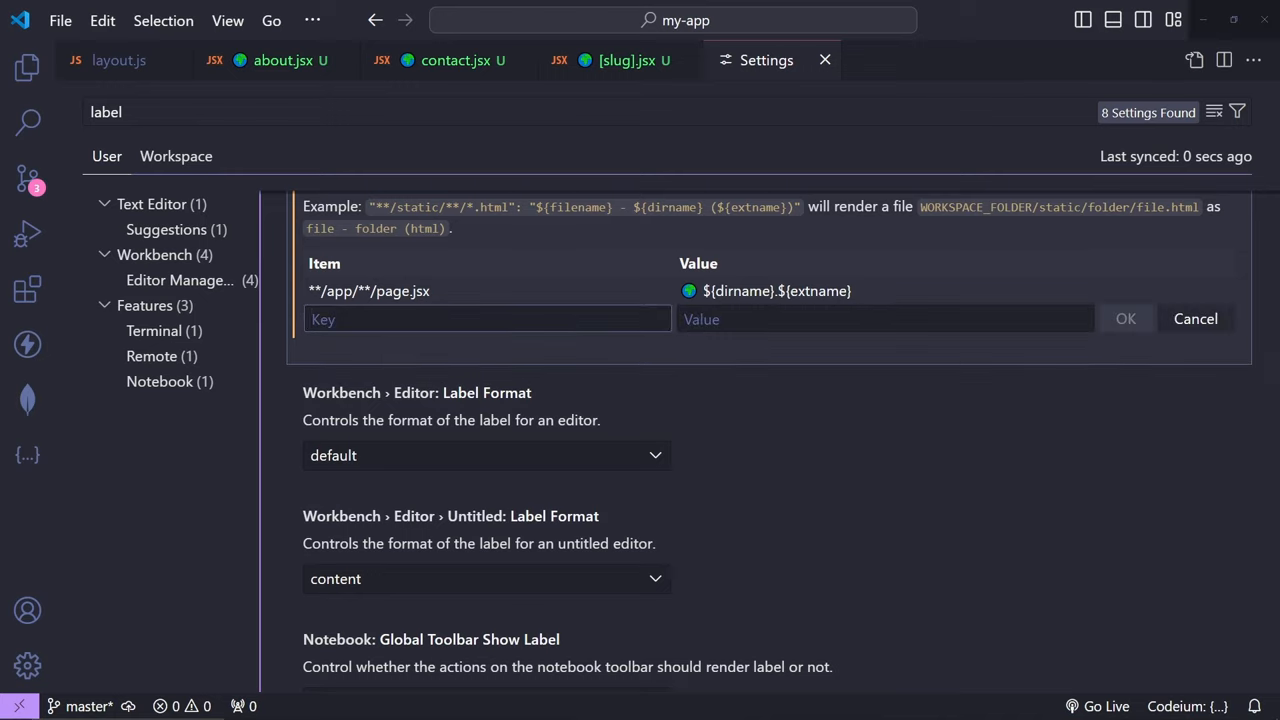
type("**/app/**/*slug*/page.jsx")
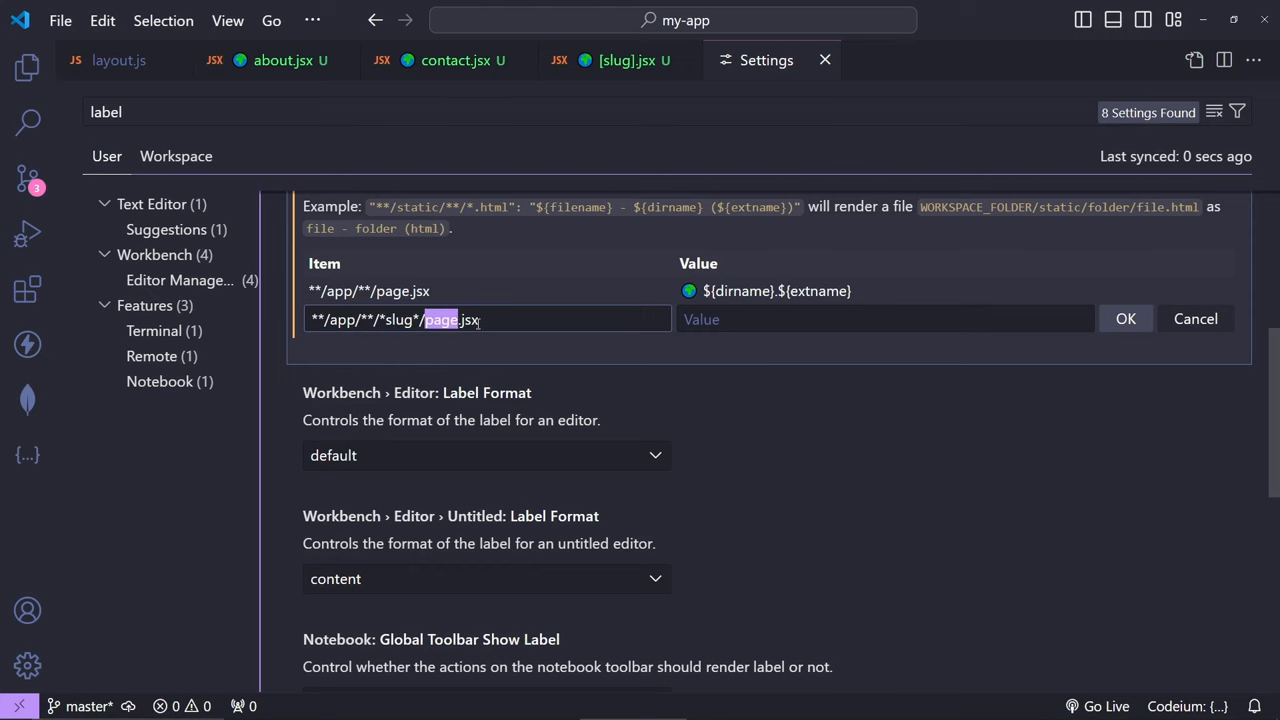
left_click(26, 70)
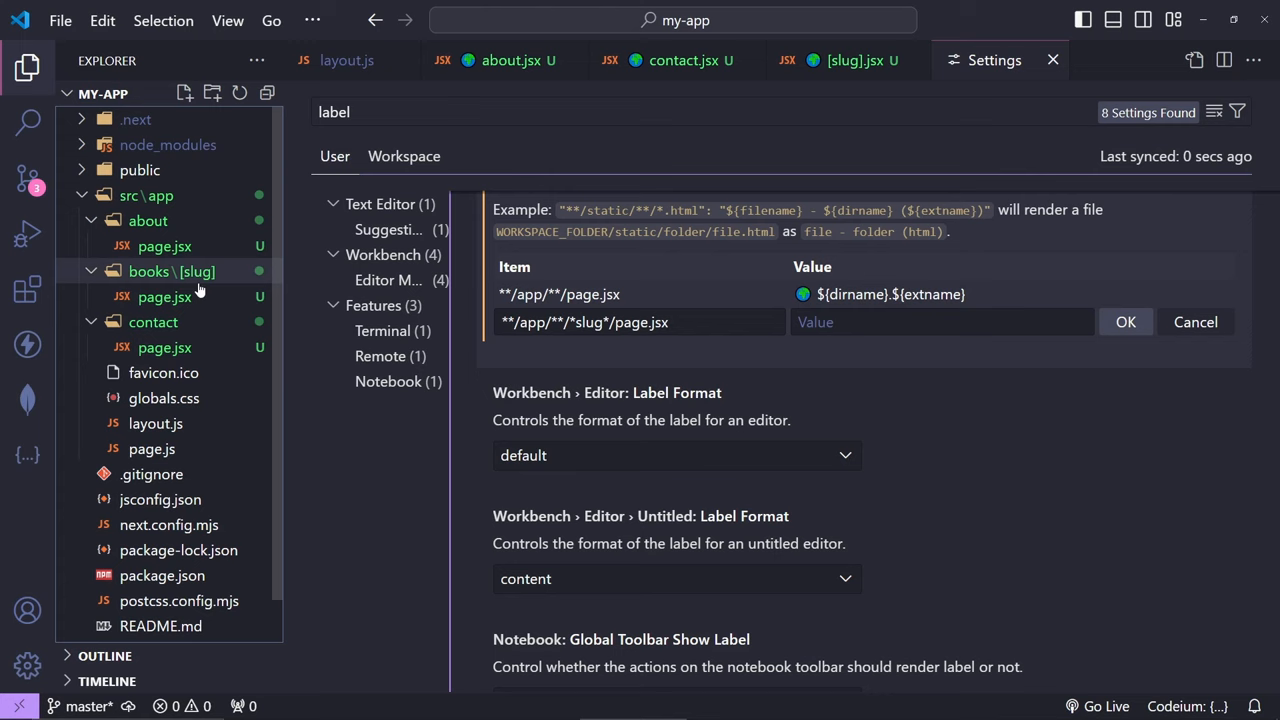
mouse_move(170, 272)
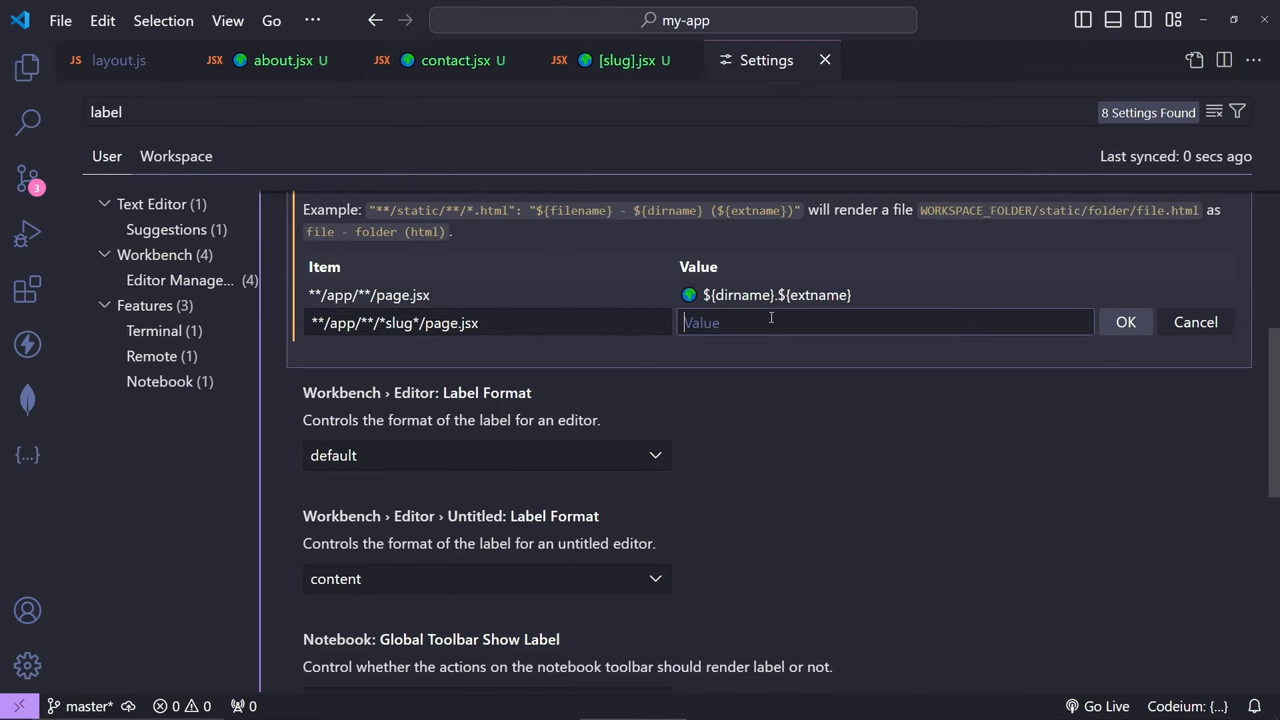
type("${dirname(1)}.${extname}")
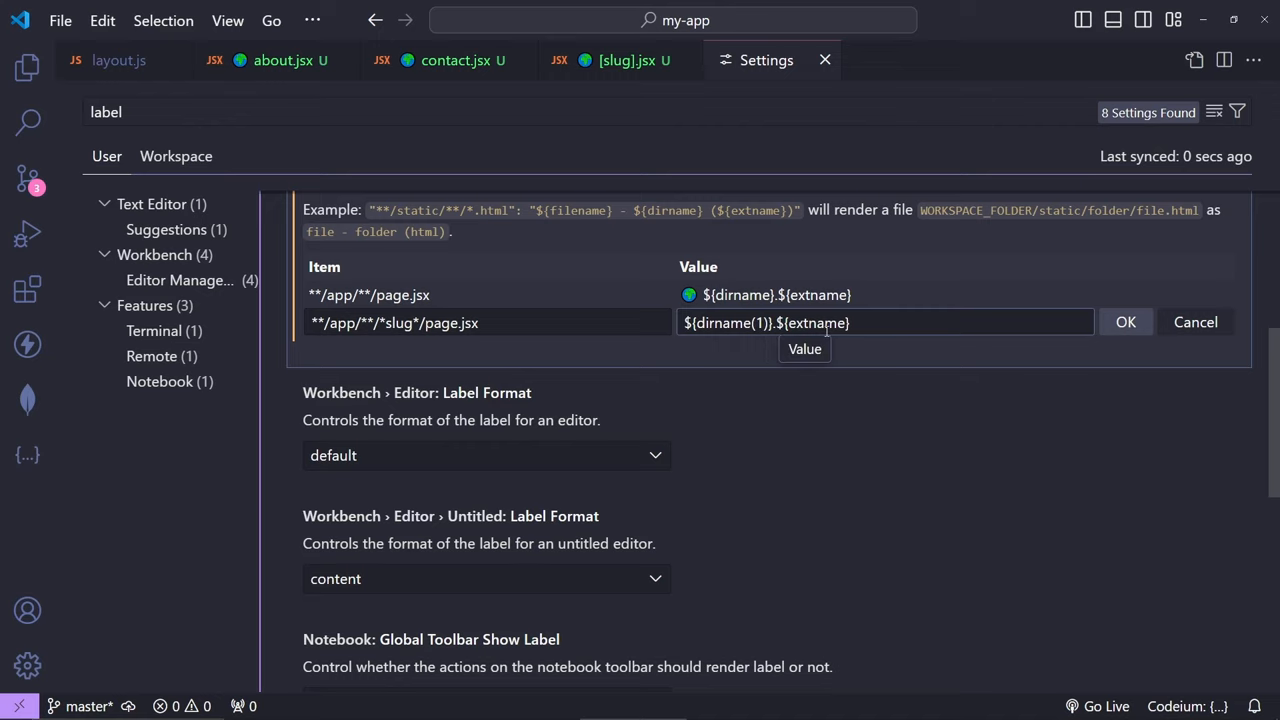
scroll("down", 3)
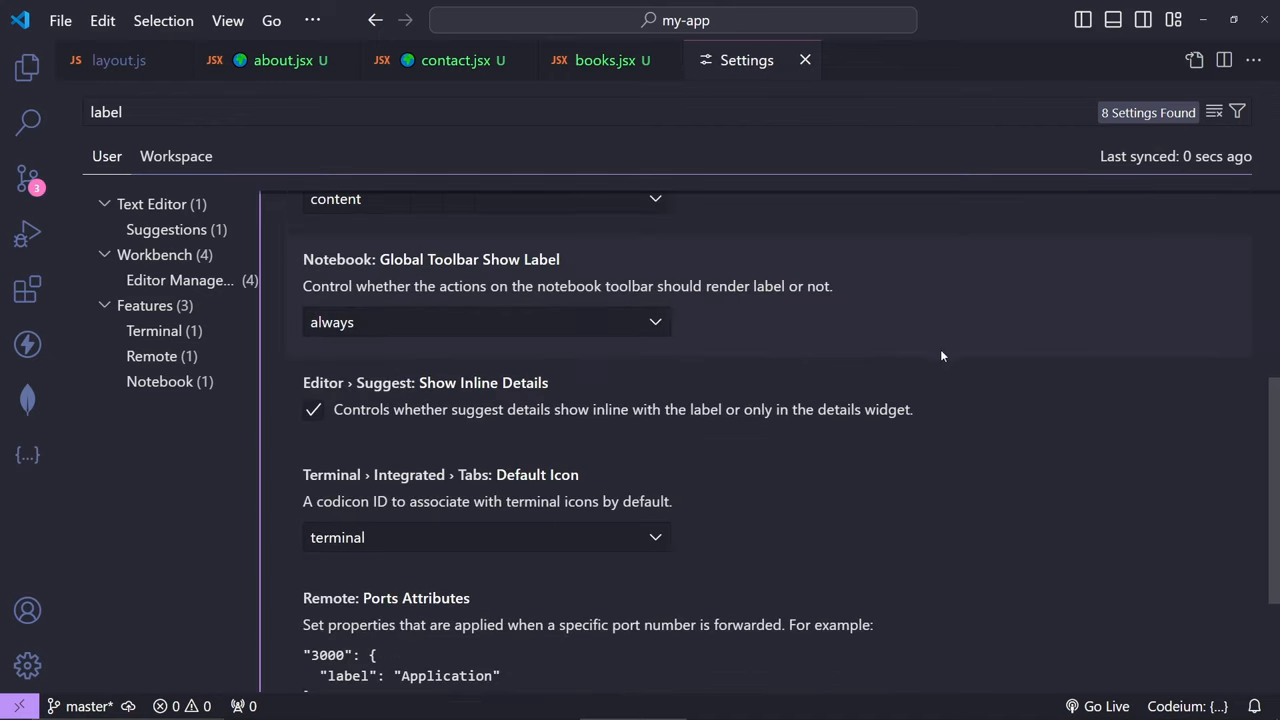
mouse_move(604, 60)
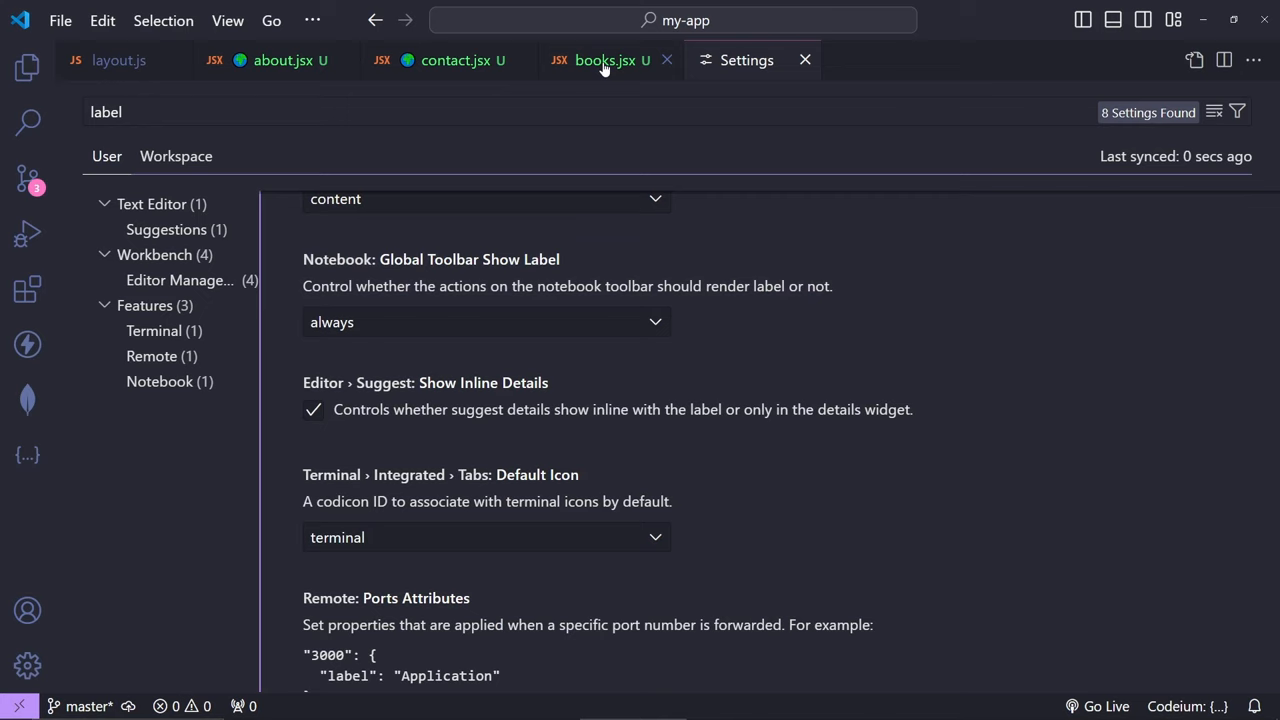
mouse_move(624, 78)
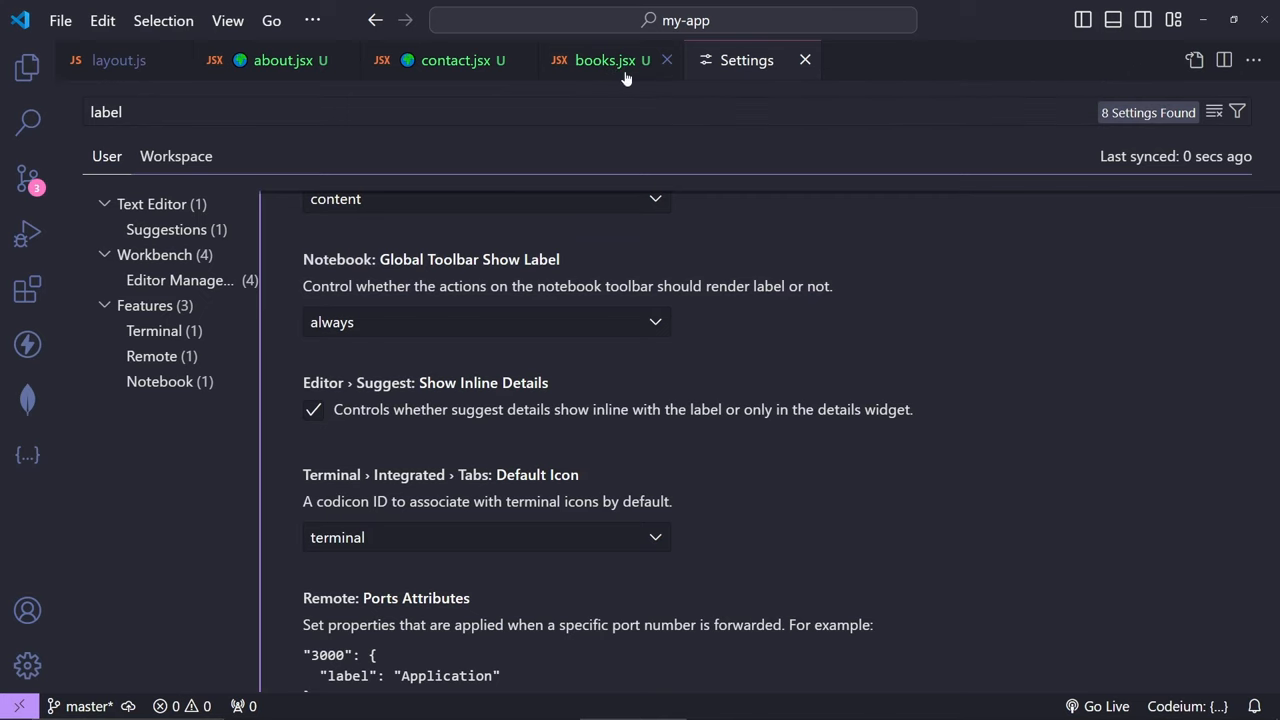
Step: Append ' - slug' to the slug pattern's value so its tab reads books.jsx - slug
scroll("up", 3)
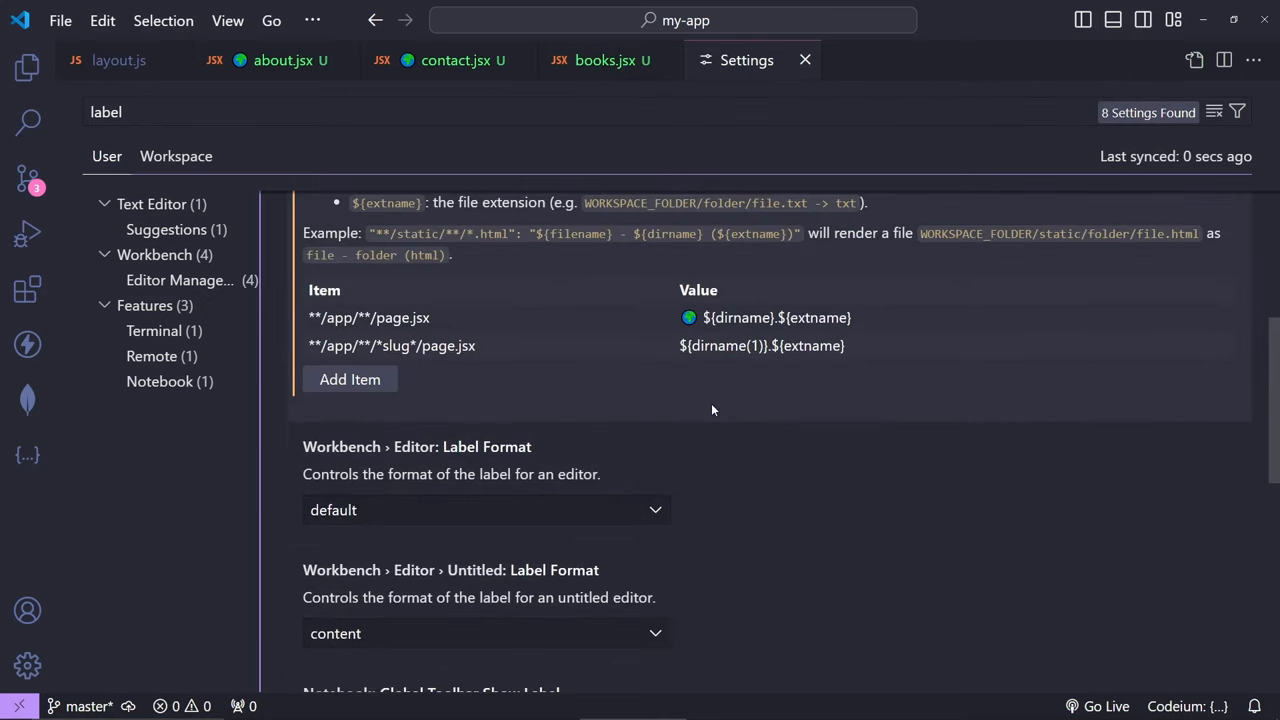
left_click(760, 344)
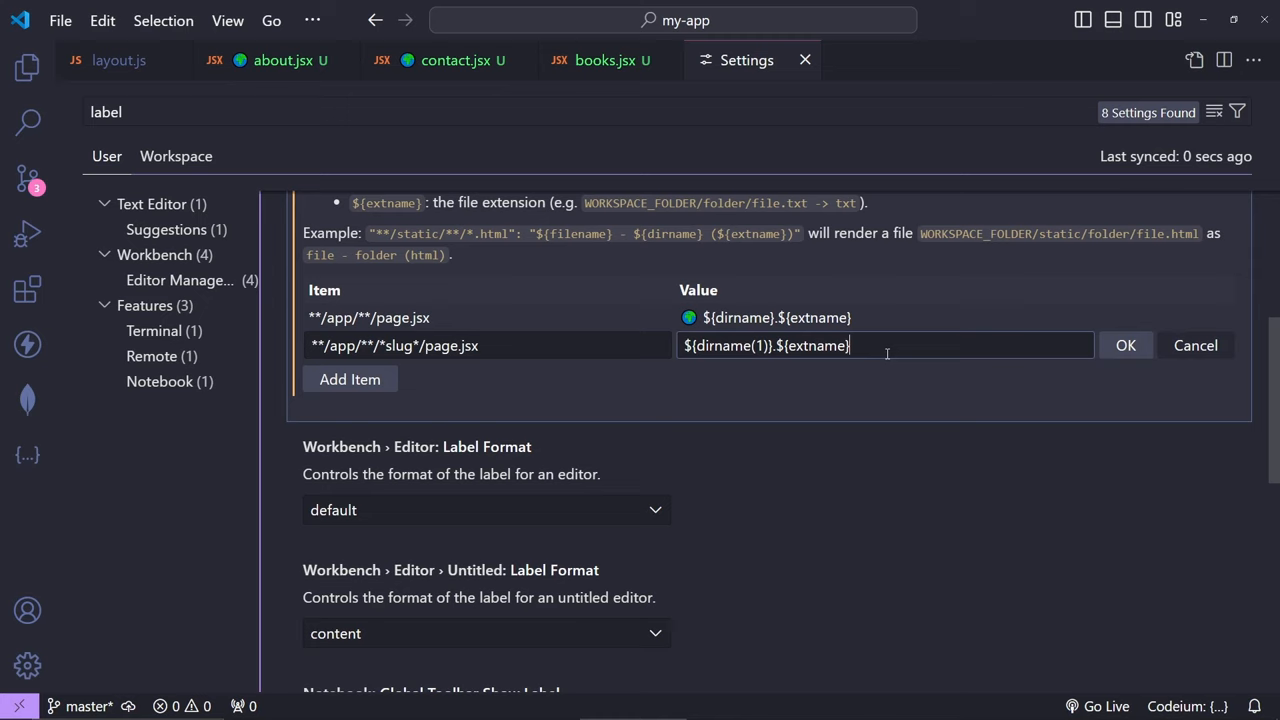
type("- slug")
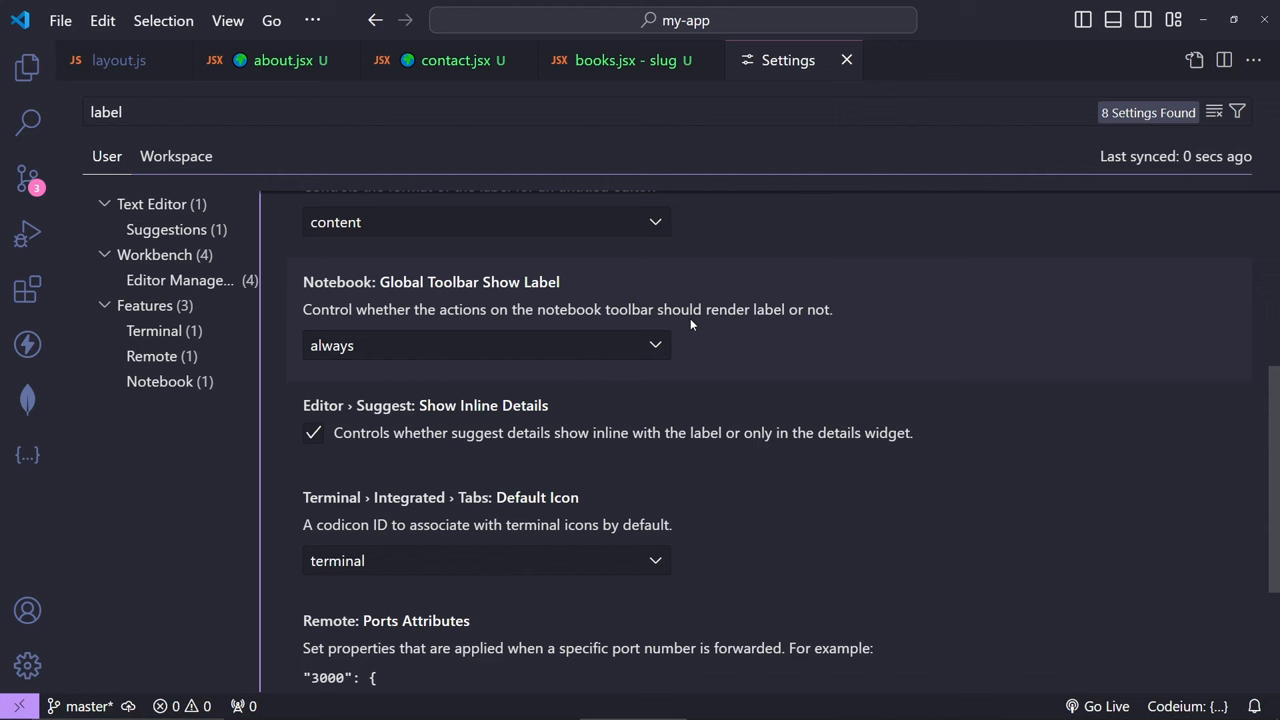
scroll("up", 3)
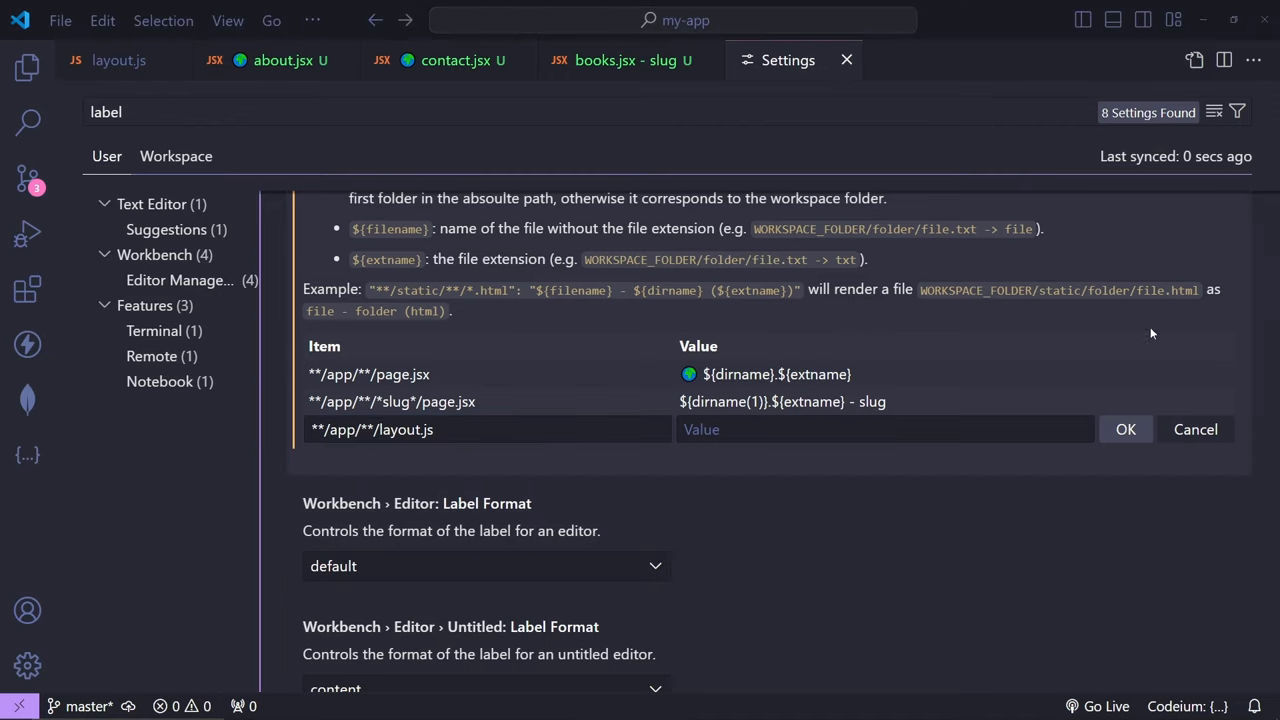
Step: Save the **/app/**/layout.js pattern with value ${dirname}.${extname} - layout and view the app.js - layout tab
type("${dirname}.${extname} - layout")
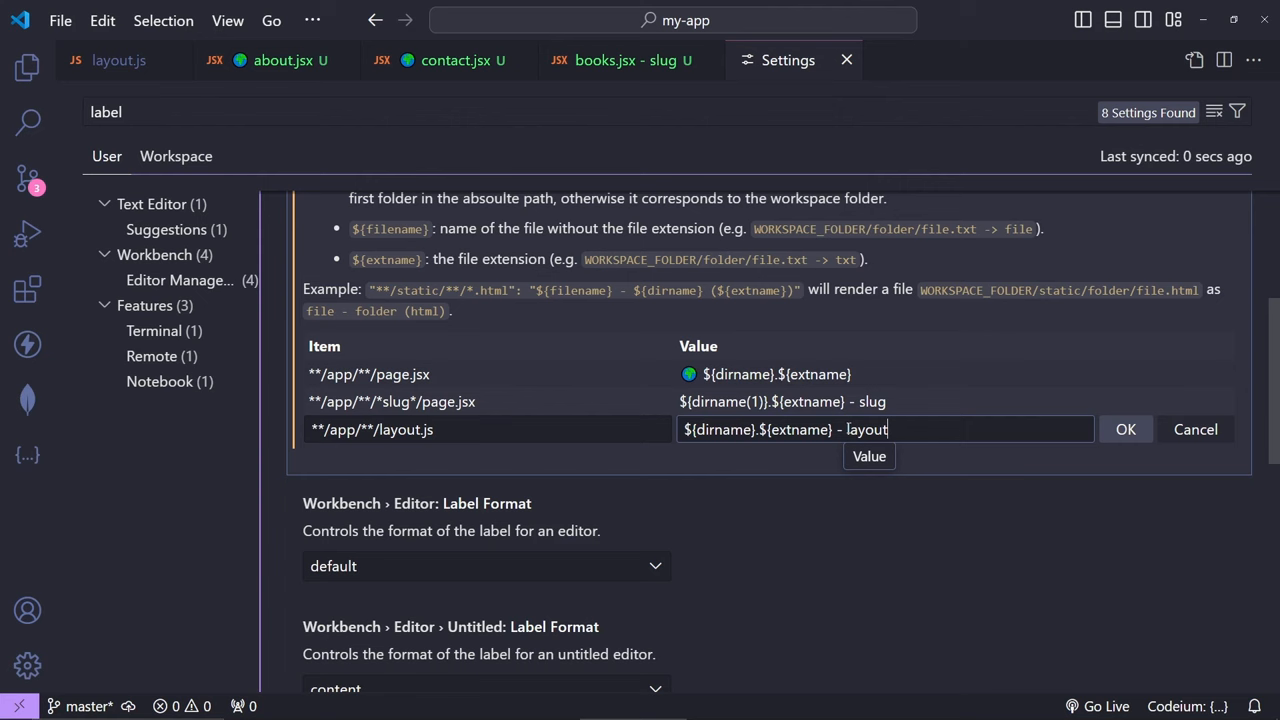
left_click(1124, 428)
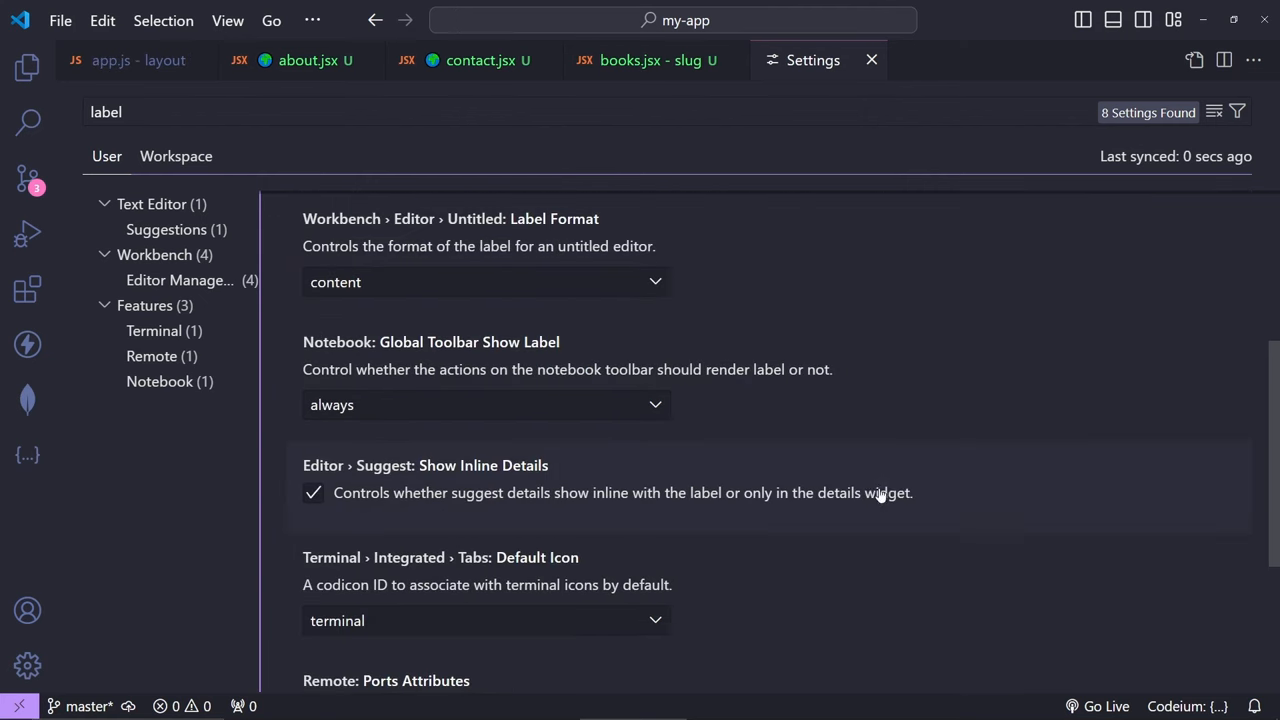
left_click(138, 60)
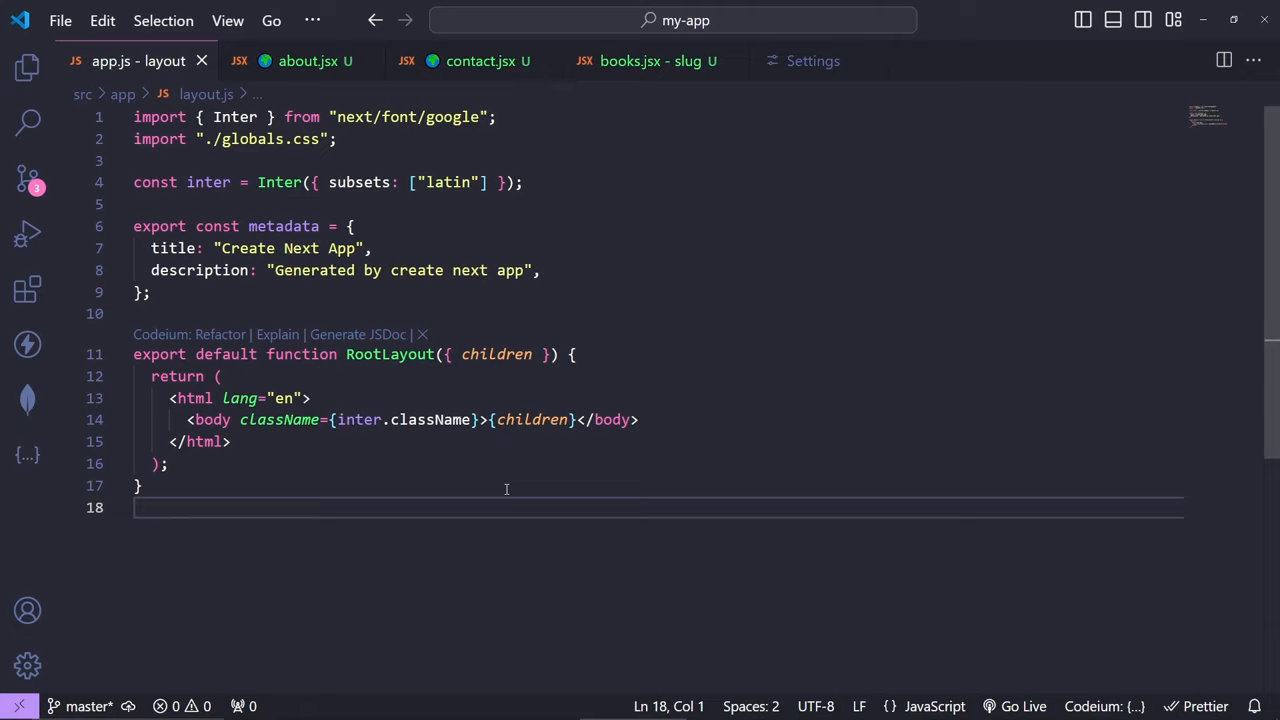
mouse_move(516, 376)
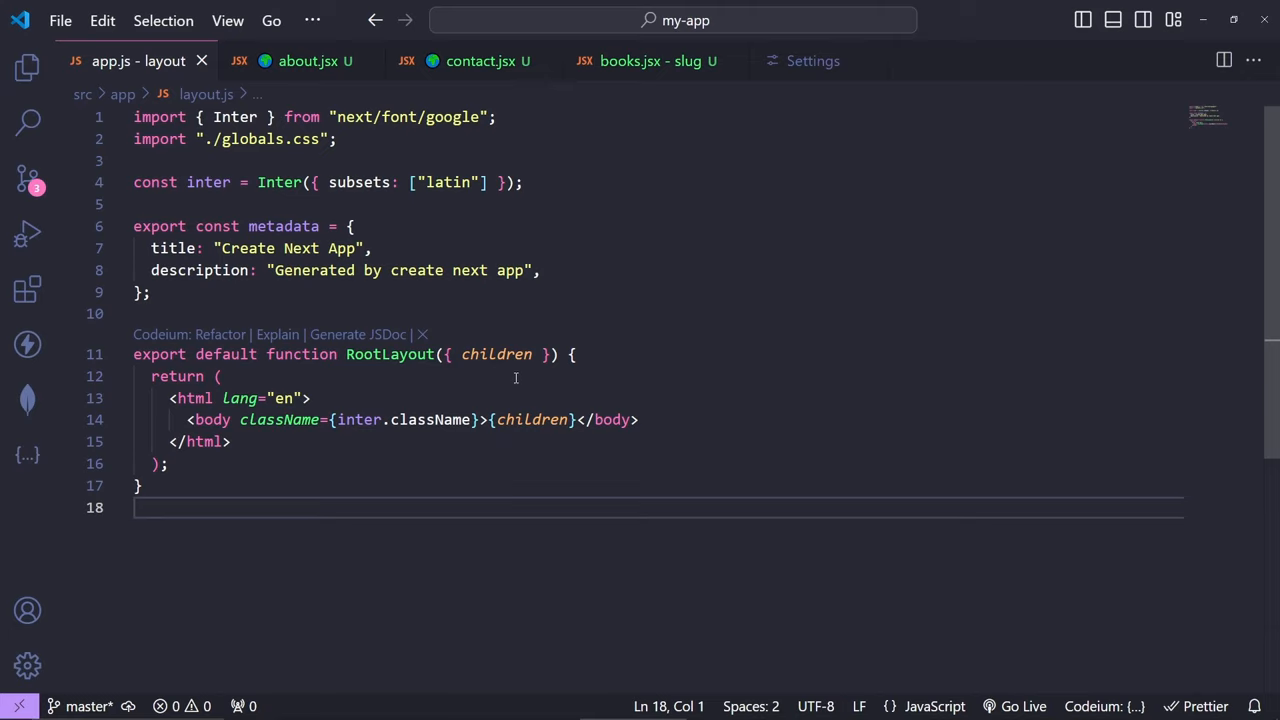